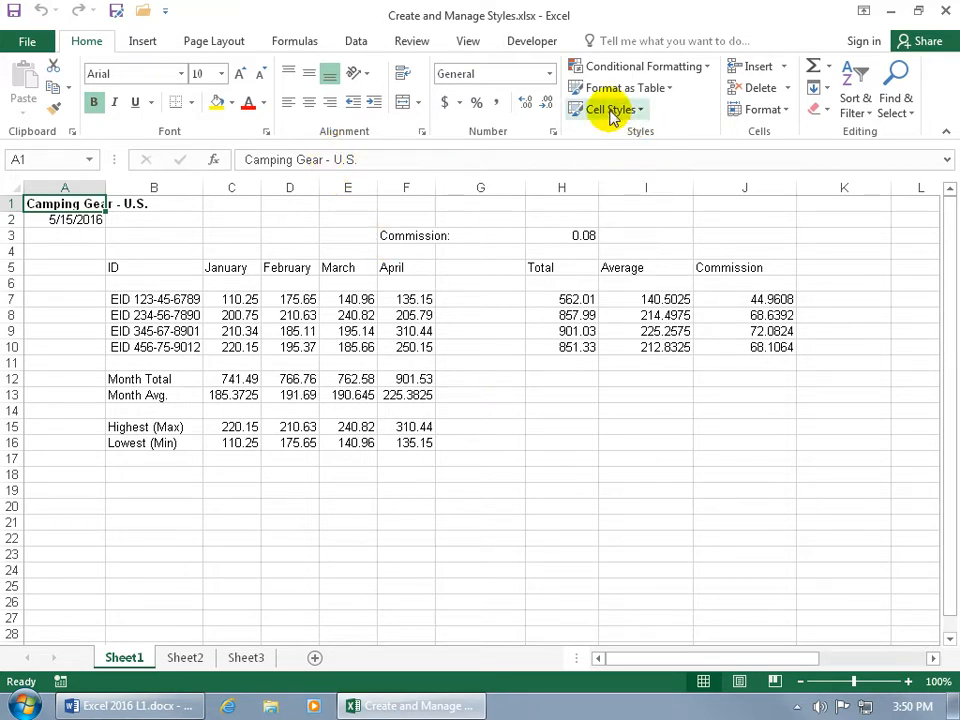
mouse_move(607, 108)
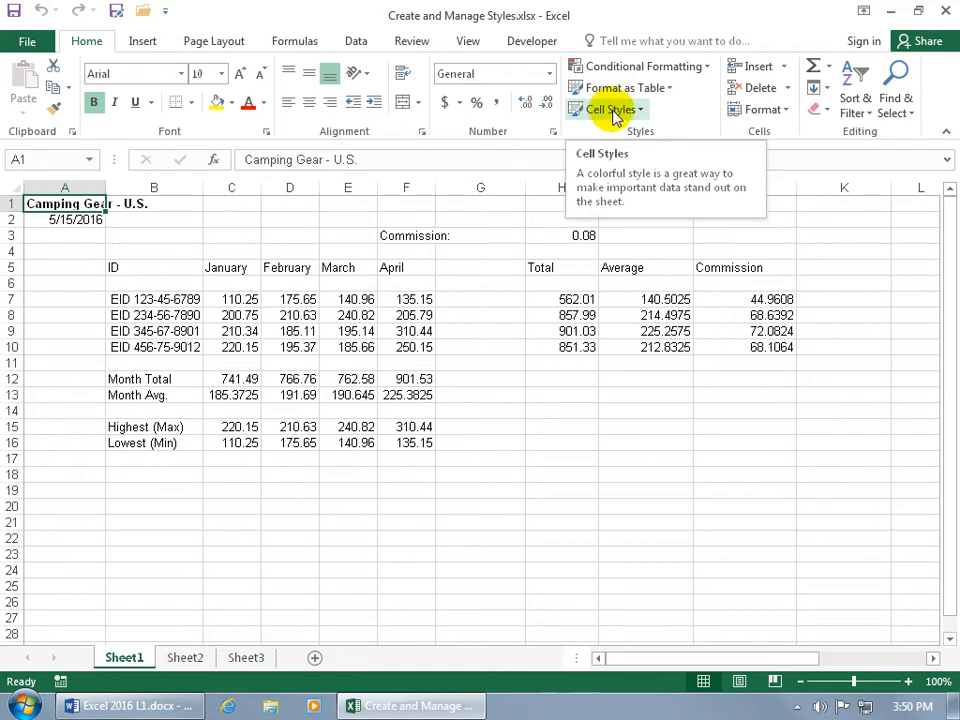
Step: Show the built-in Cell Styles gallery, with its Titles and Headings and Number Format groups
left_click(607, 109)
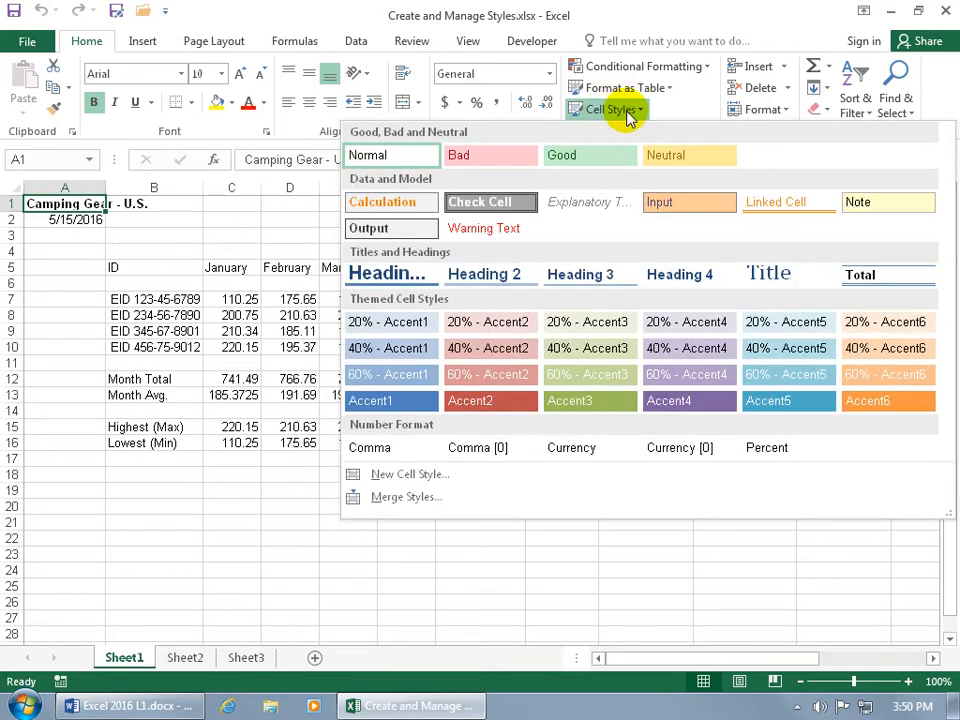
mouse_move(460, 135)
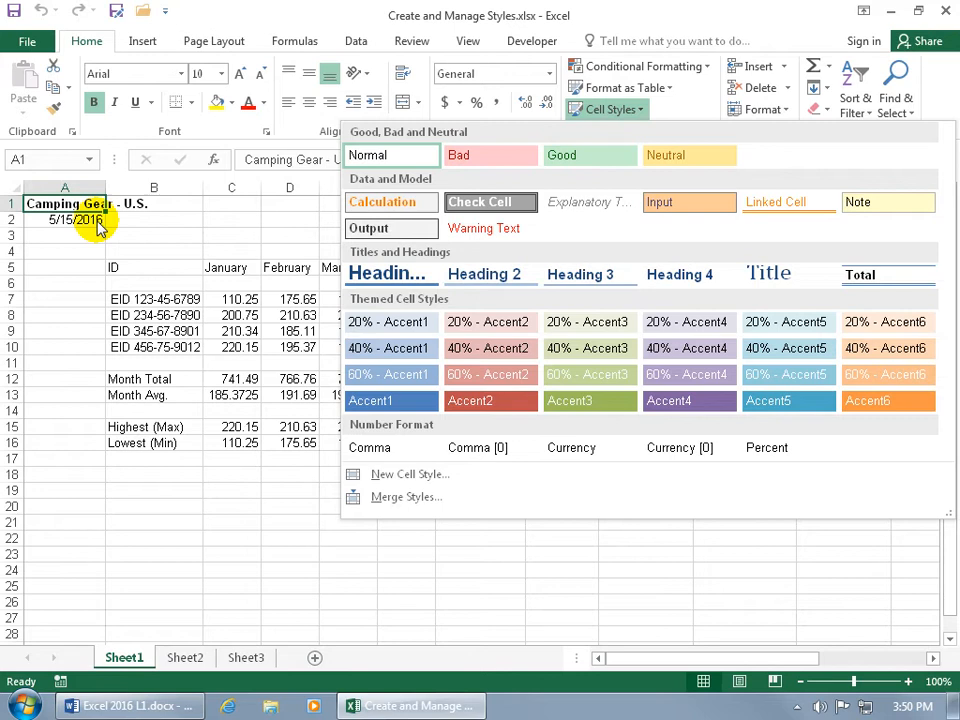
mouse_move(90, 228)
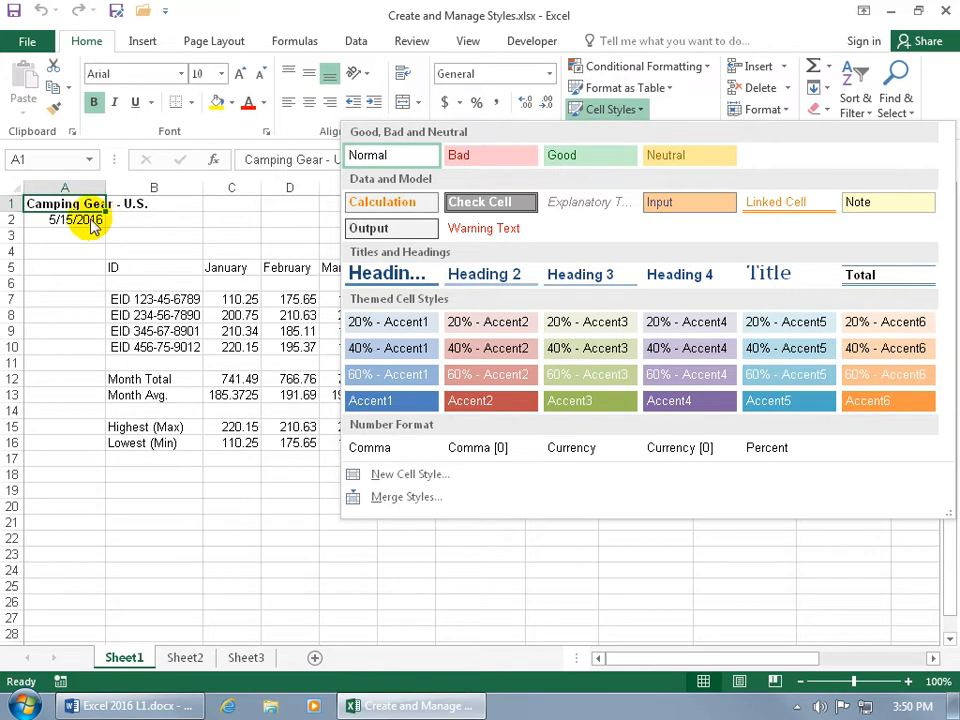
mouse_move(493, 155)
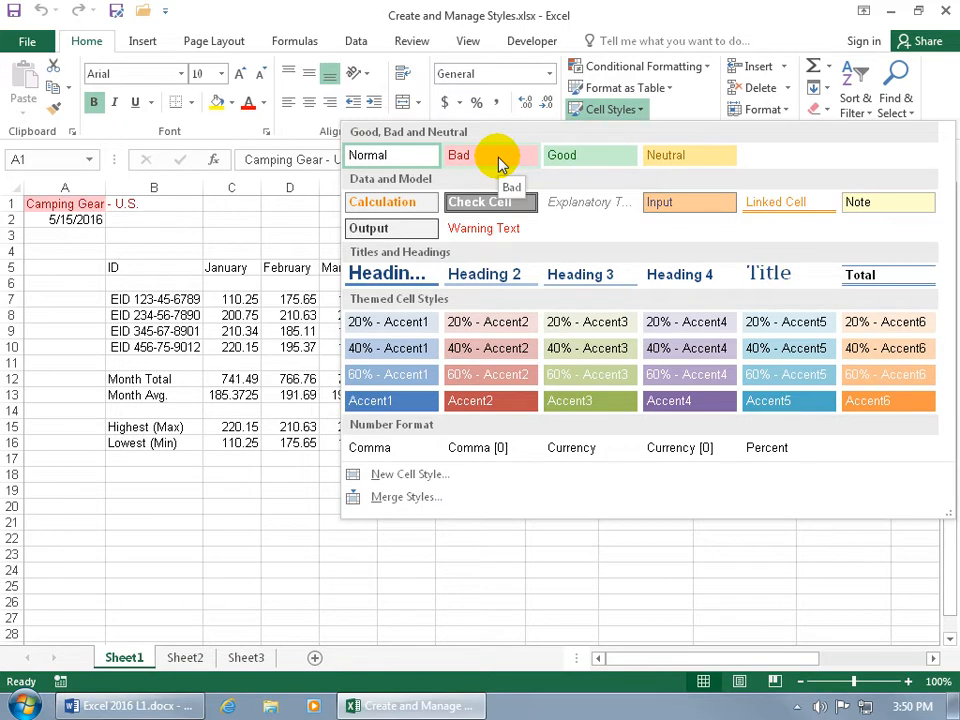
mouse_move(575, 155)
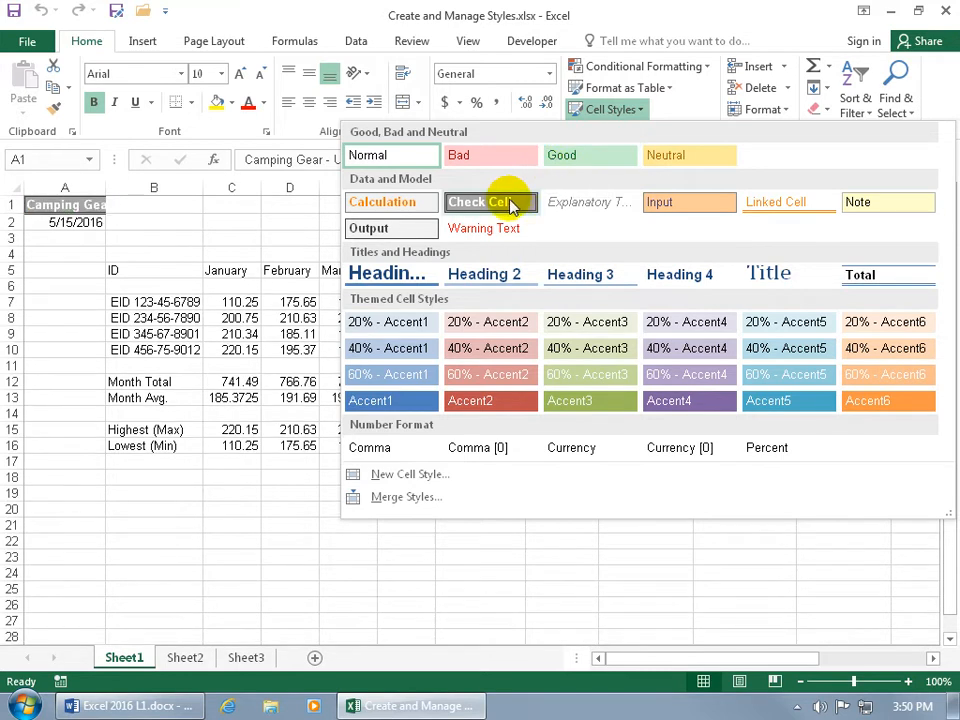
Step: Apply the Check Cell style to the 'Camping Gear - U.S.' title in A1
left_click(490, 202)
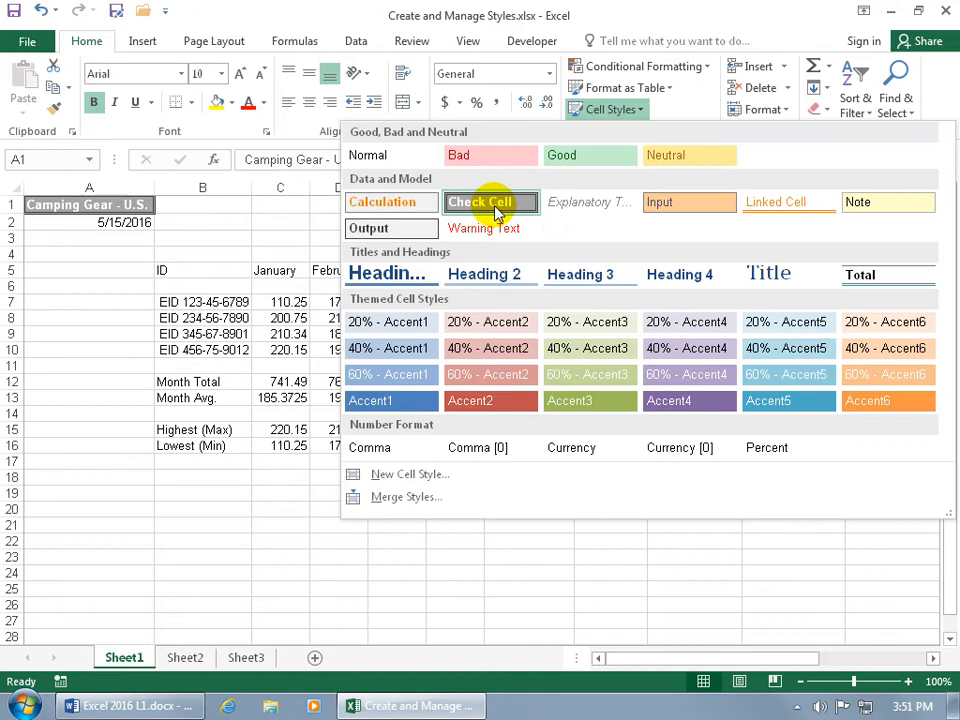
Step: Show the Check Cell style's context menu with Modify and Duplicate options
right_click(490, 201)
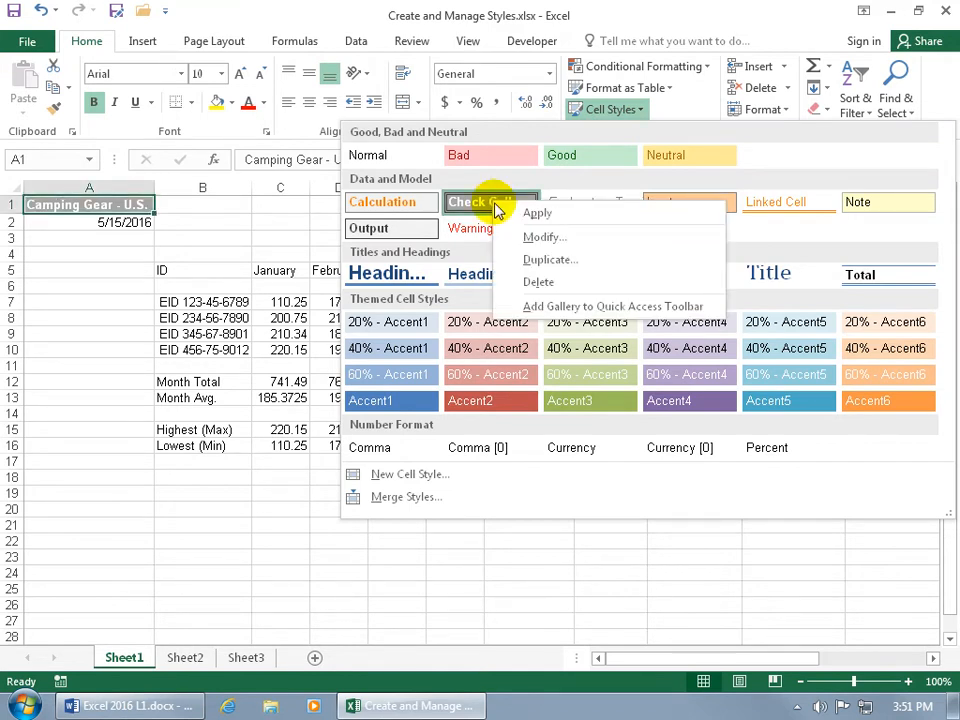
mouse_move(489, 207)
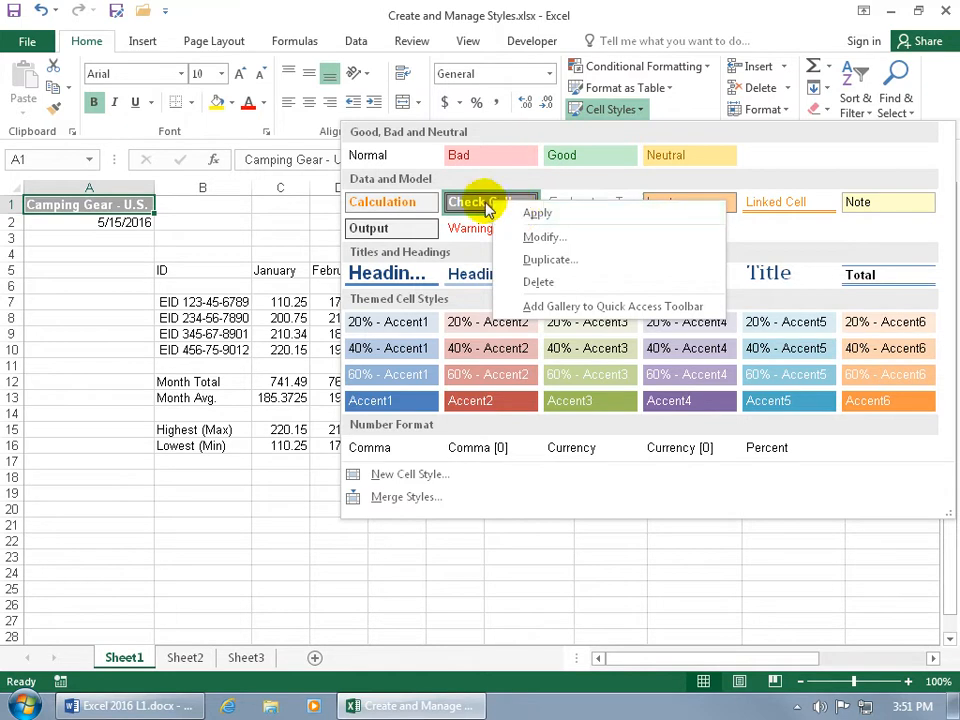
mouse_move(530, 237)
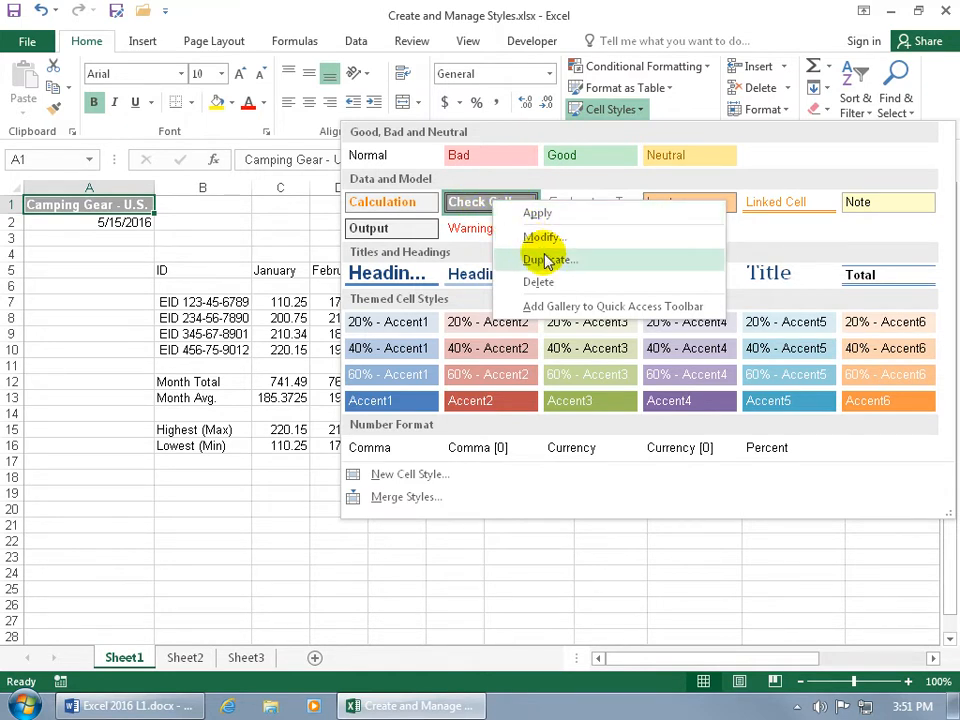
mouse_move(485, 212)
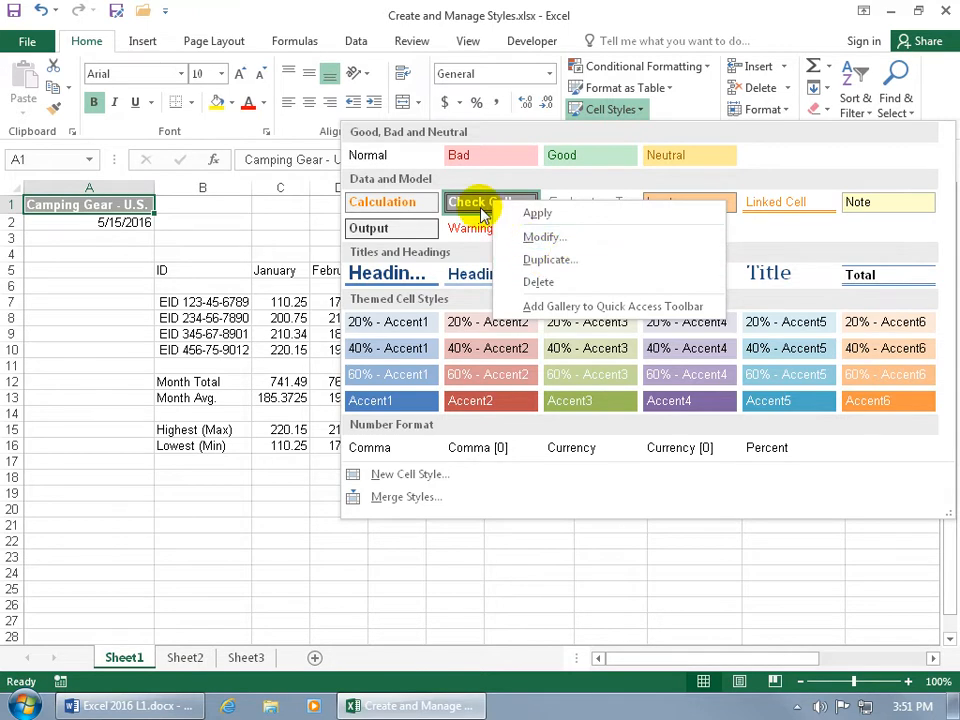
mouse_move(535, 259)
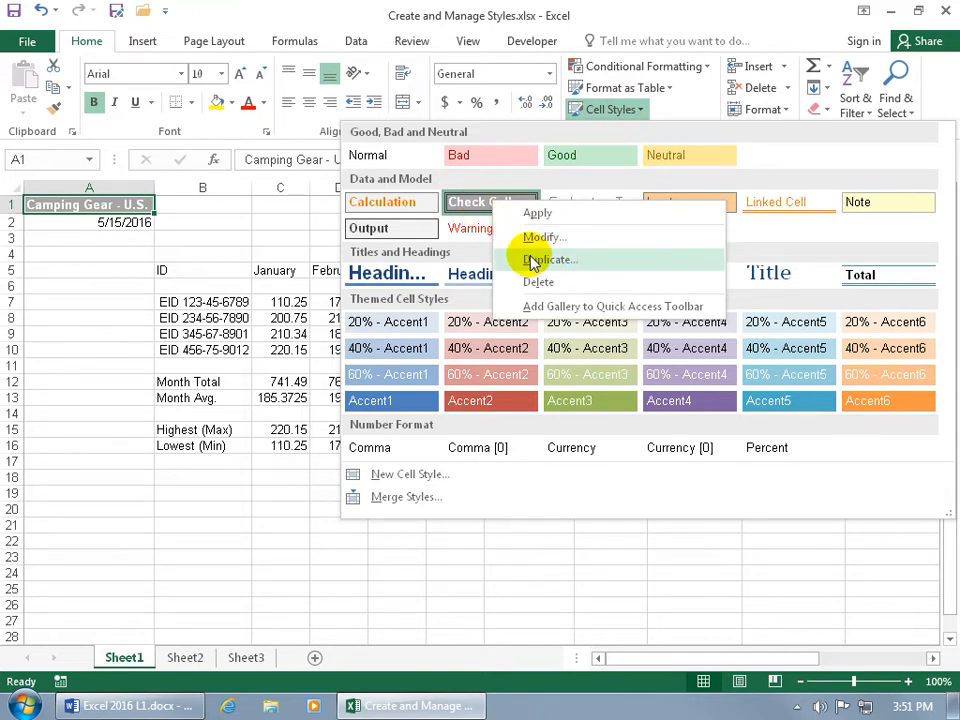
mouse_move(483, 215)
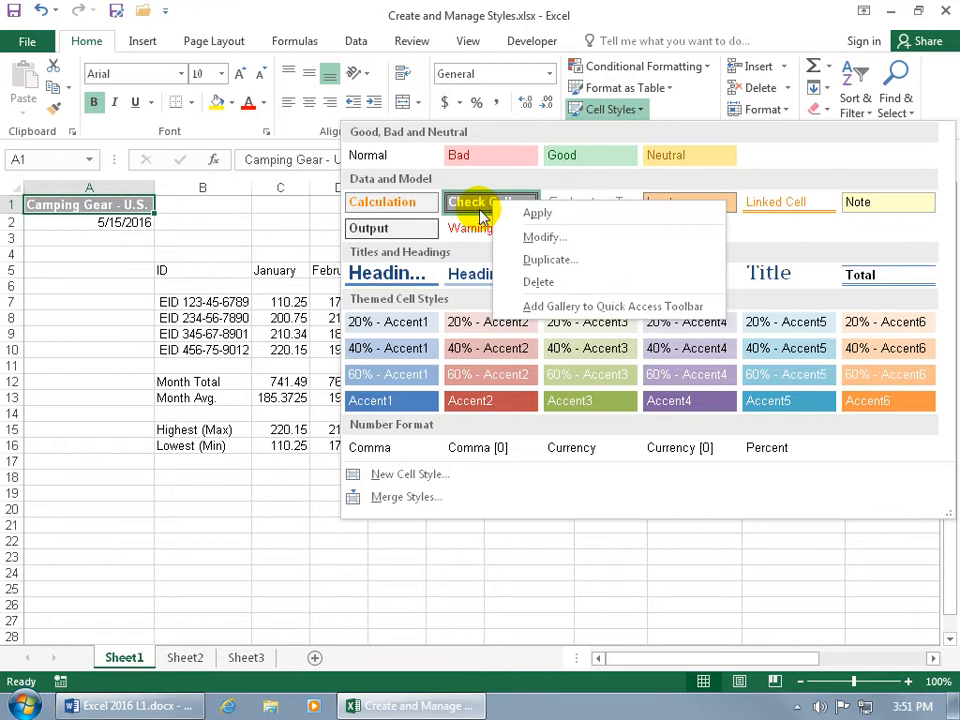
mouse_move(544, 284)
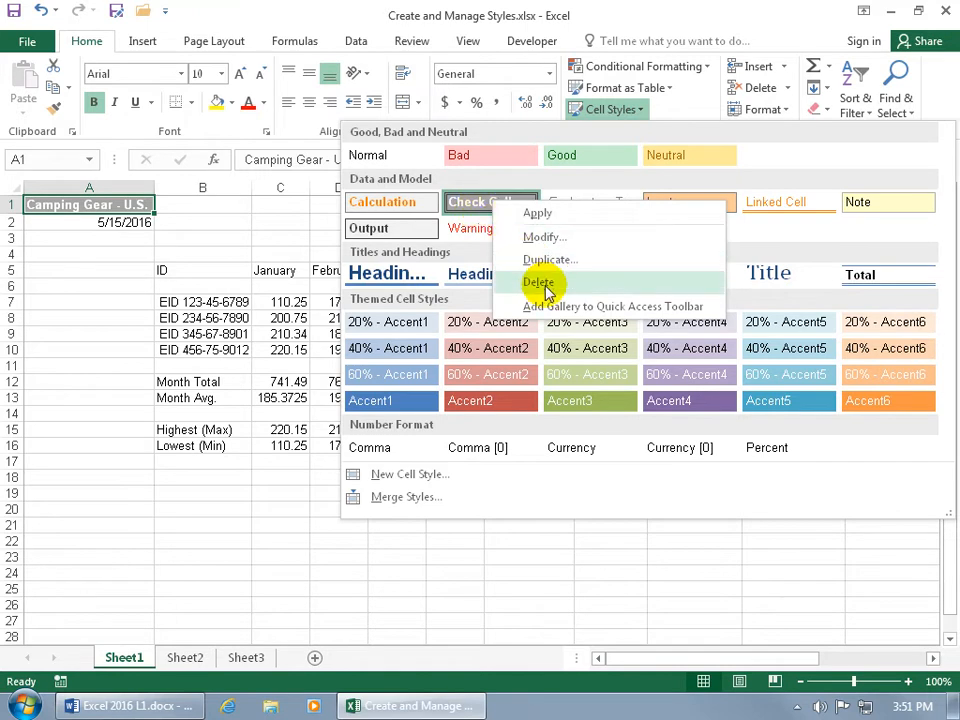
mouse_move(546, 237)
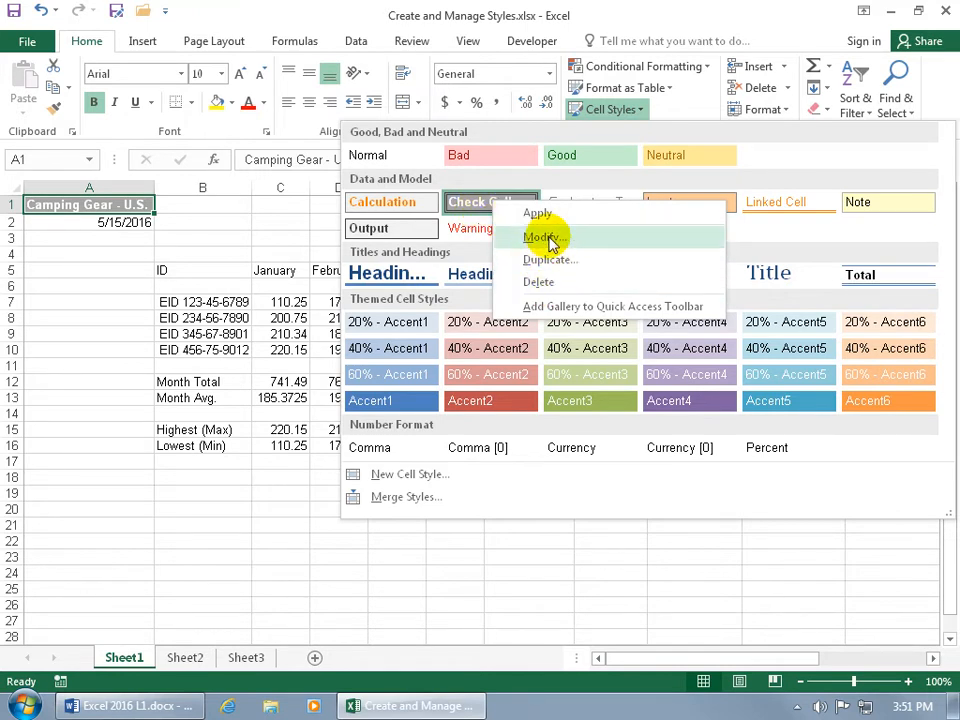
Step: View Check Cell's Modify settings and its Format Cells details without changing anything
left_click(544, 237)
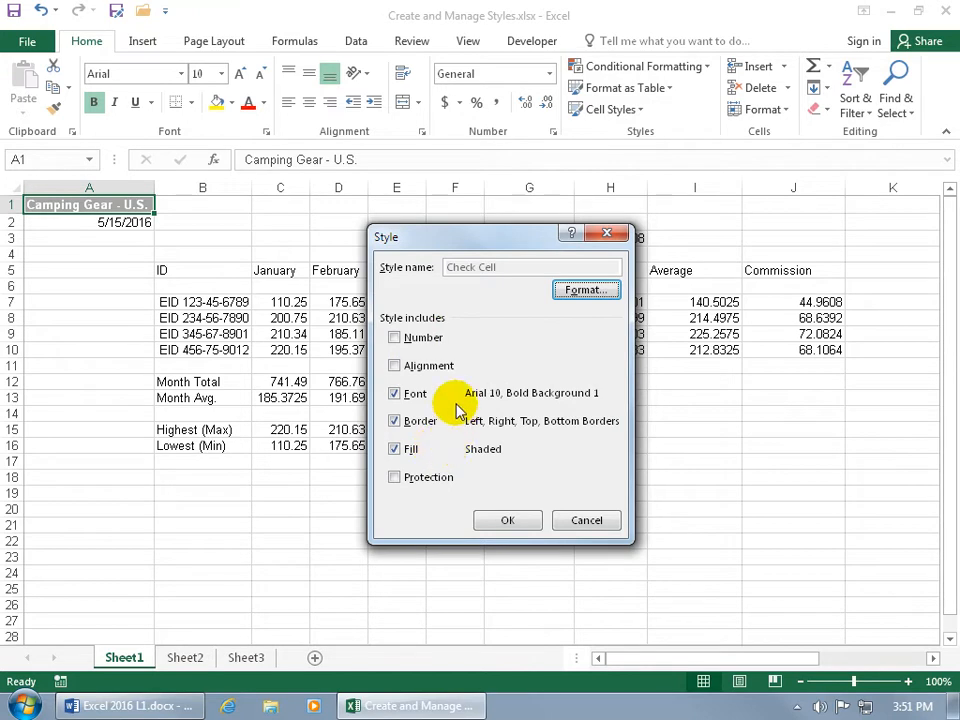
mouse_move(532, 375)
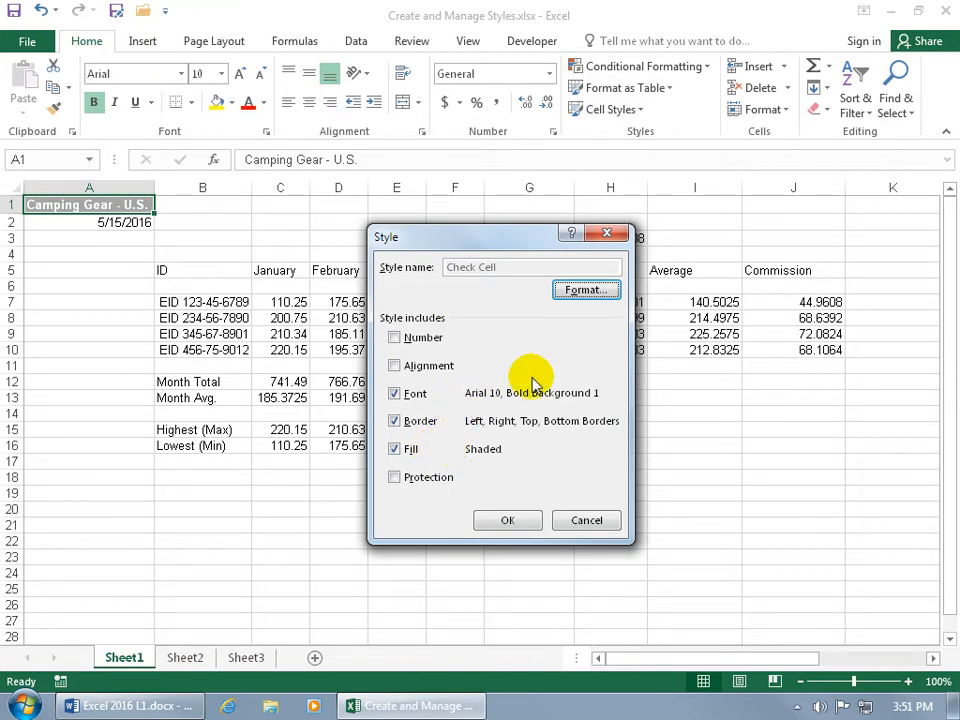
left_click(586, 289)
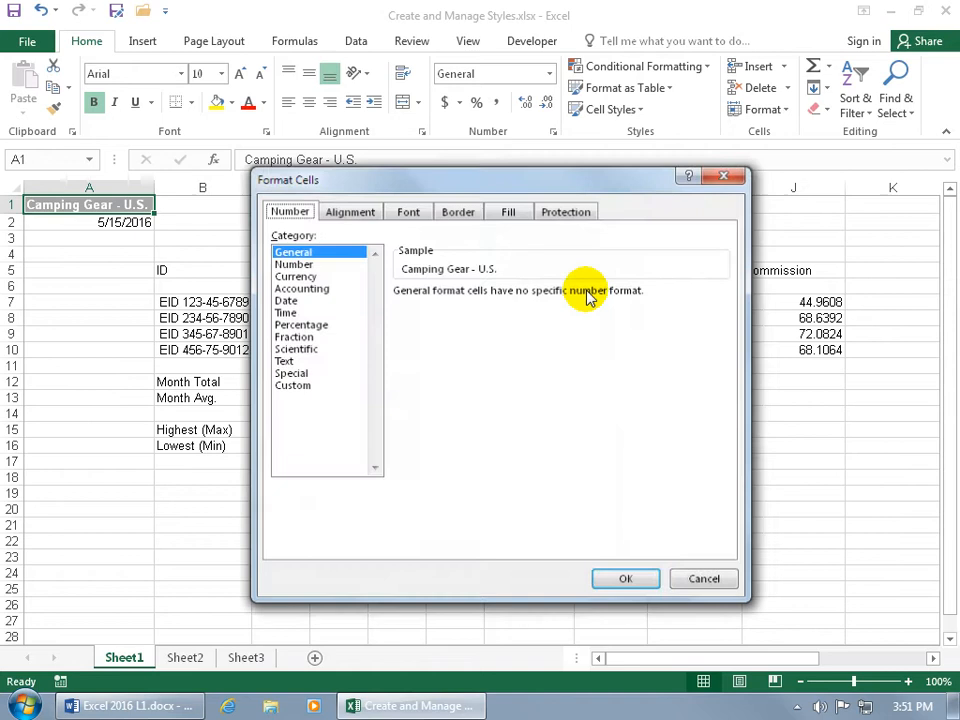
left_click(407, 210)
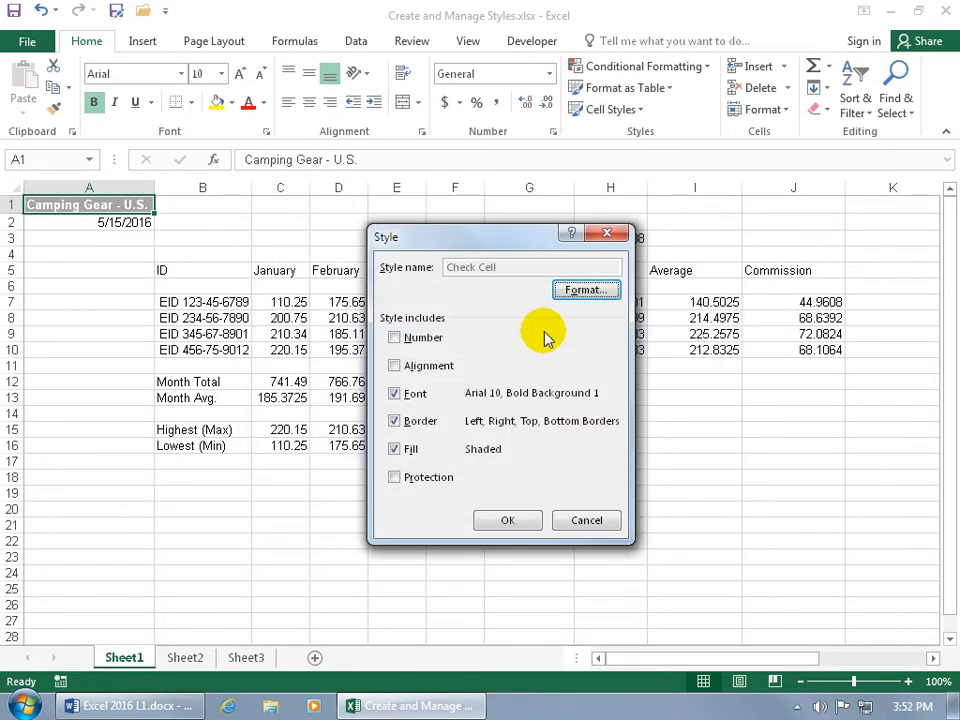
mouse_move(560, 392)
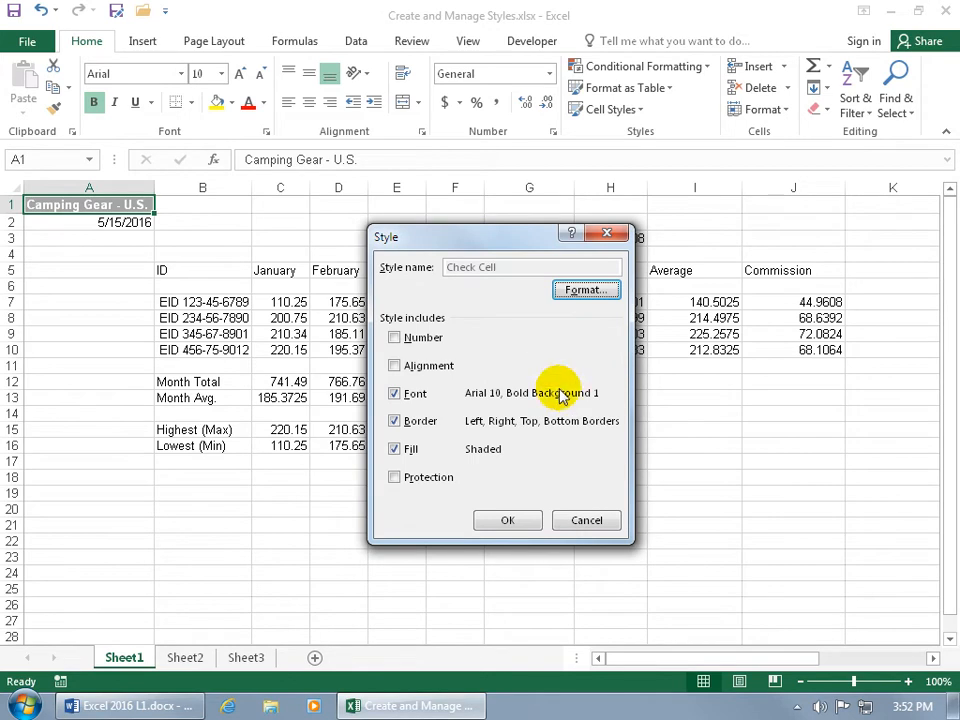
Step: Review the Check Cell 2 duplicate's number and alignment options, then cancel its settings
left_click(507, 520)
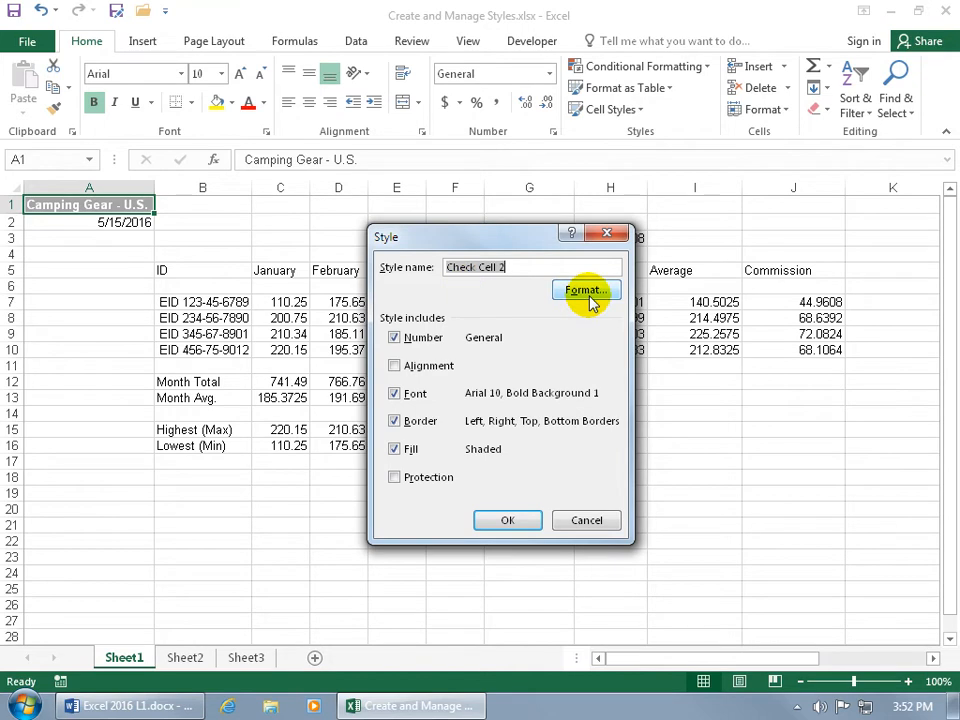
mouse_move(511, 362)
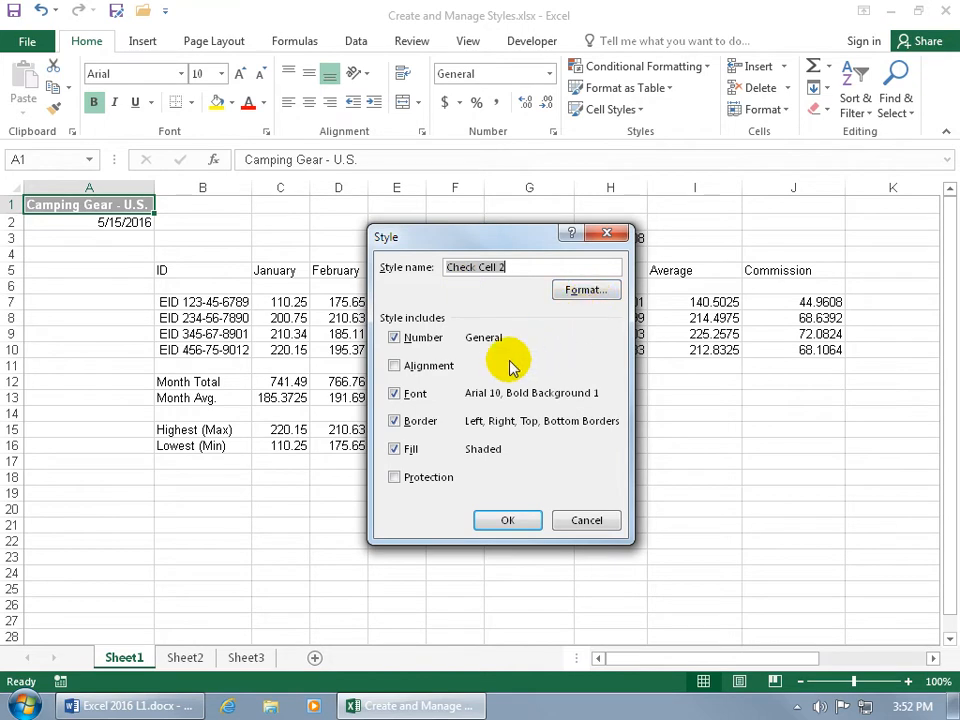
left_click(394, 365)
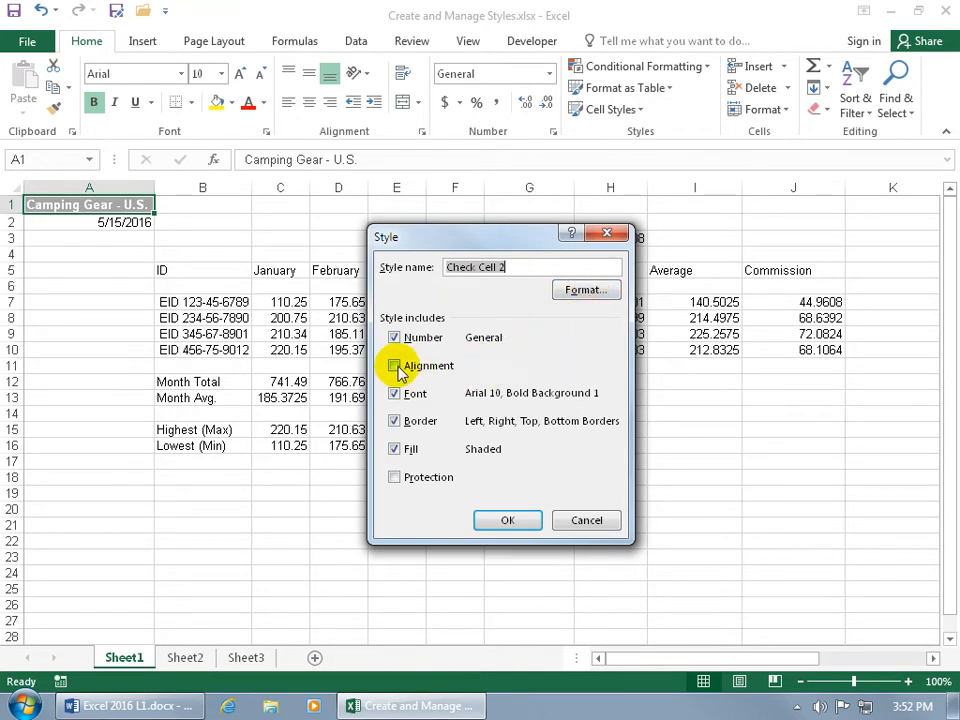
left_click(394, 365)
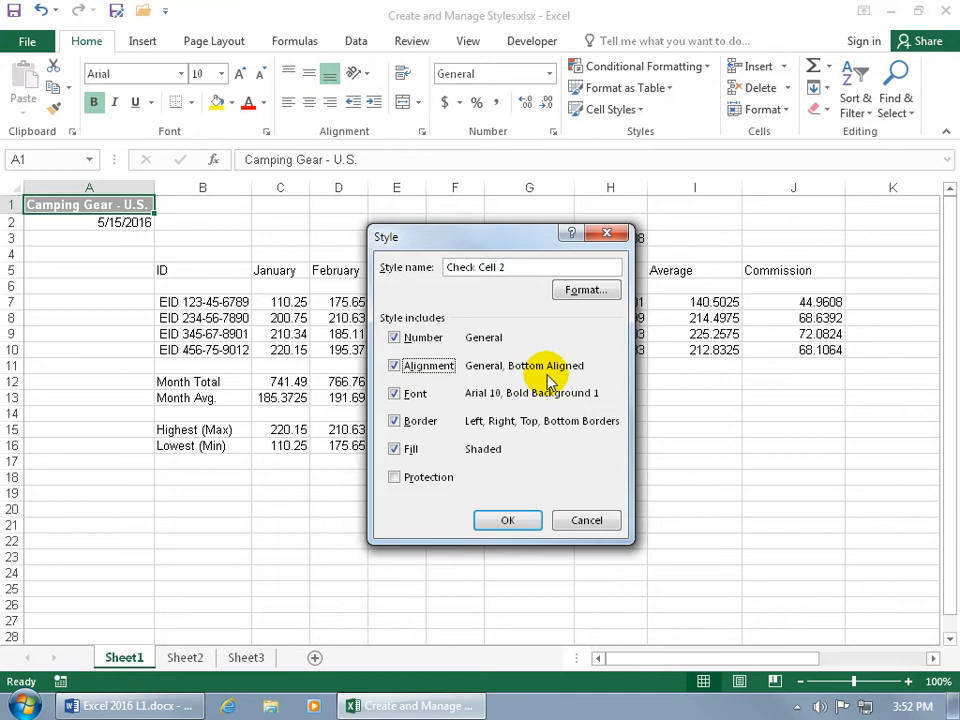
left_click(507, 520)
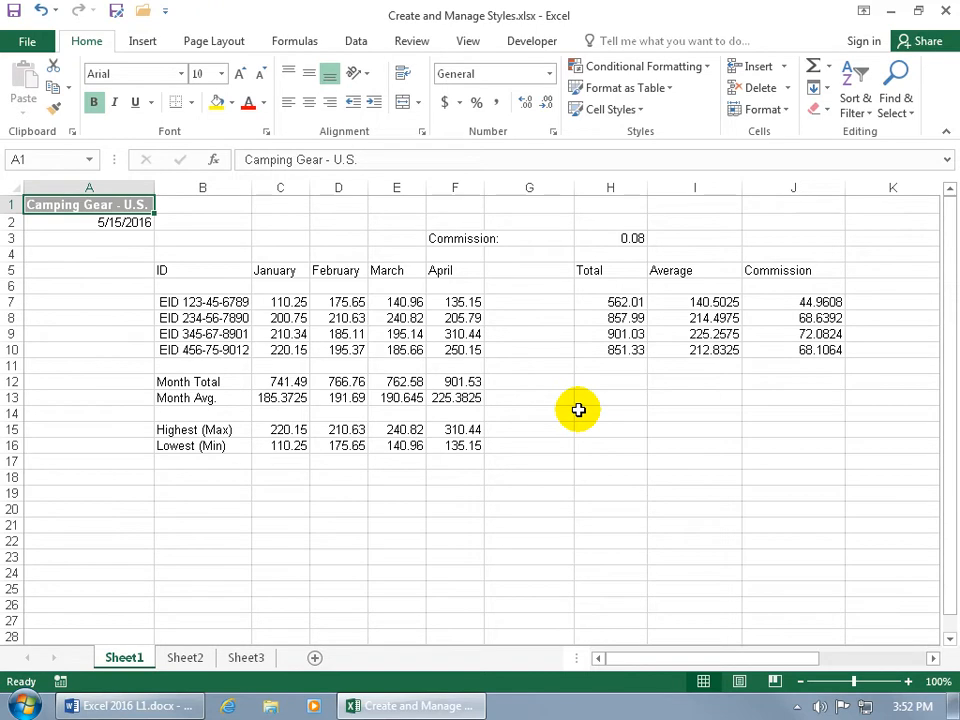
Step: Start a new cell style, Style 1, based on the title cell's formatting
left_click(607, 109)
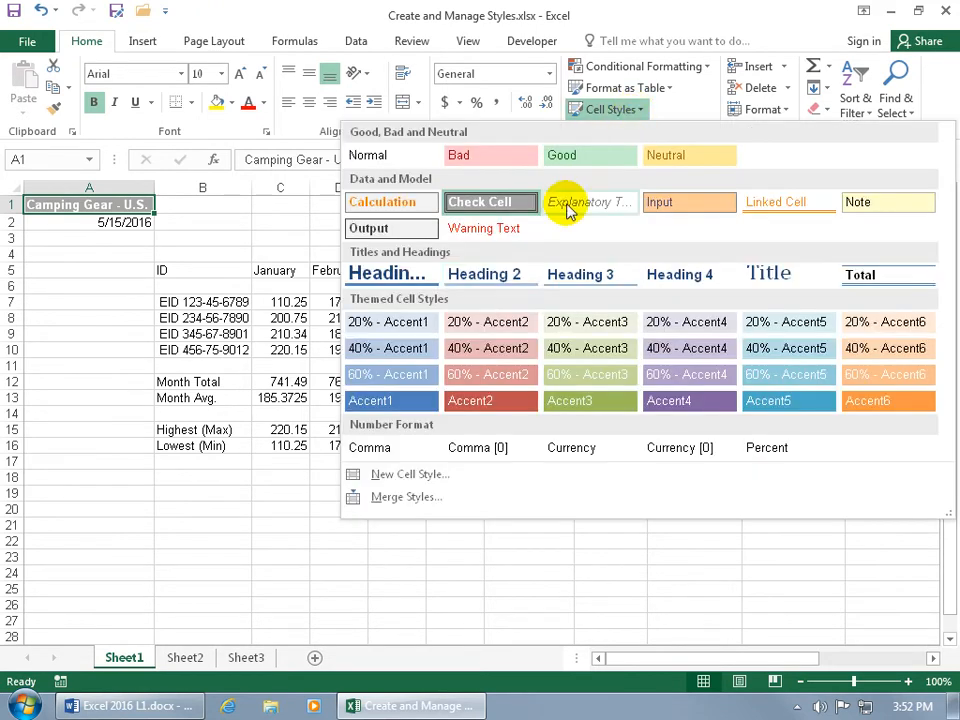
mouse_move(410, 474)
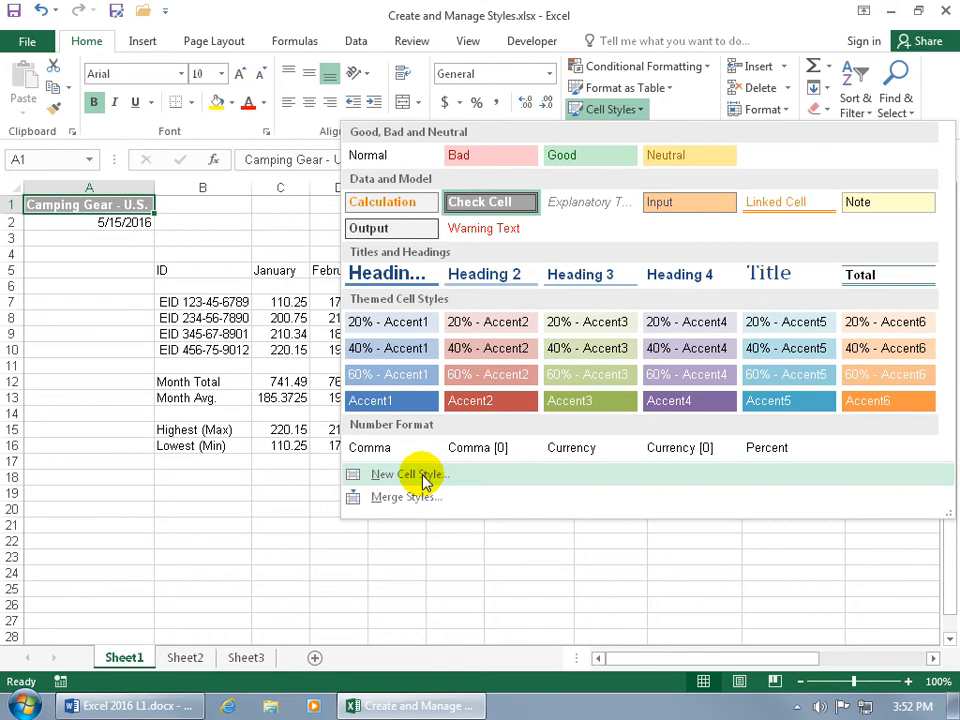
left_click(408, 474)
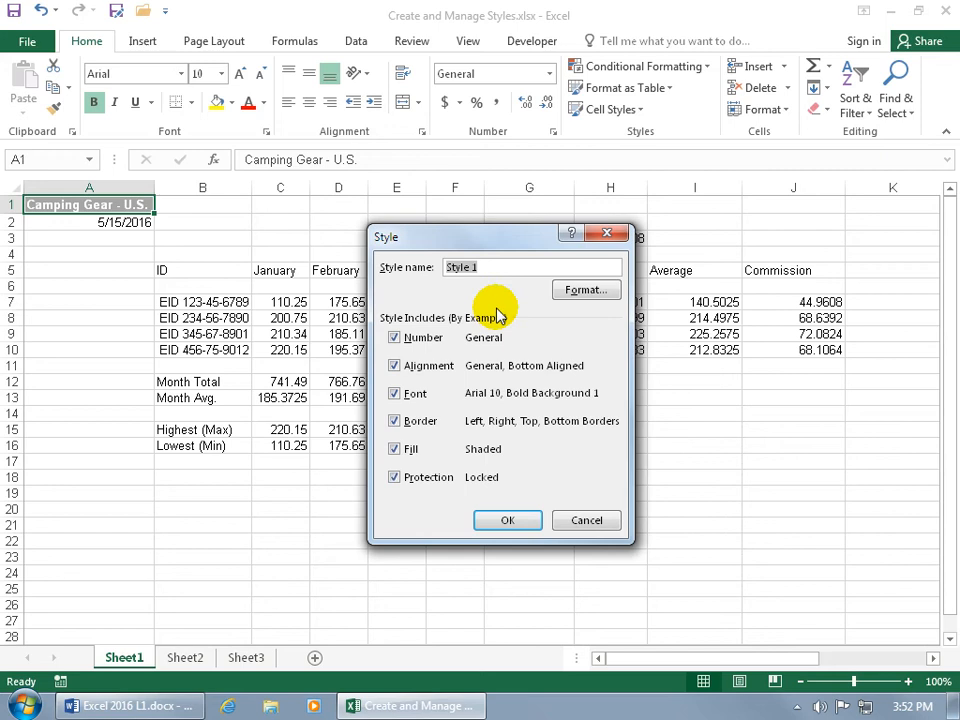
Step: Browse Style 1's Format Cells tabs, close them, and cancel the new style
left_click(585, 289)
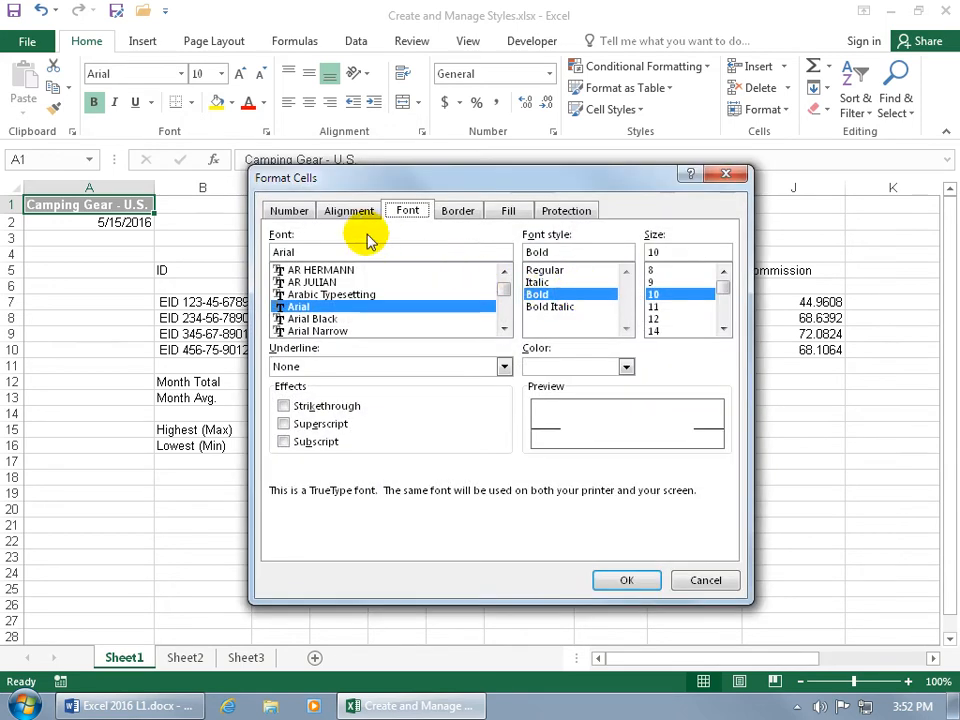
mouse_move(407, 226)
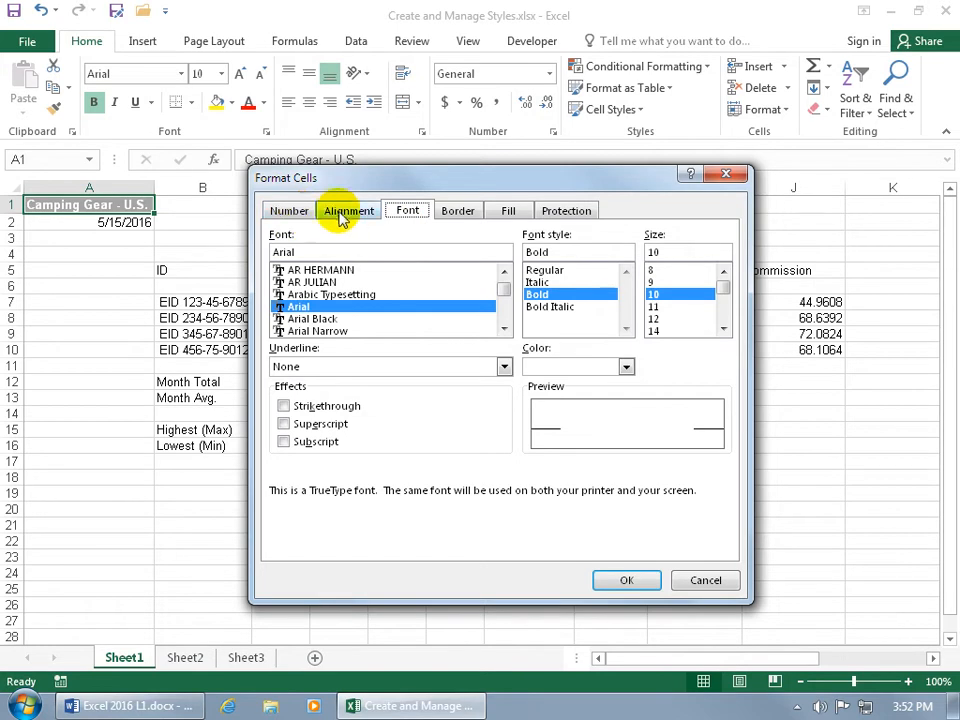
mouse_move(355, 213)
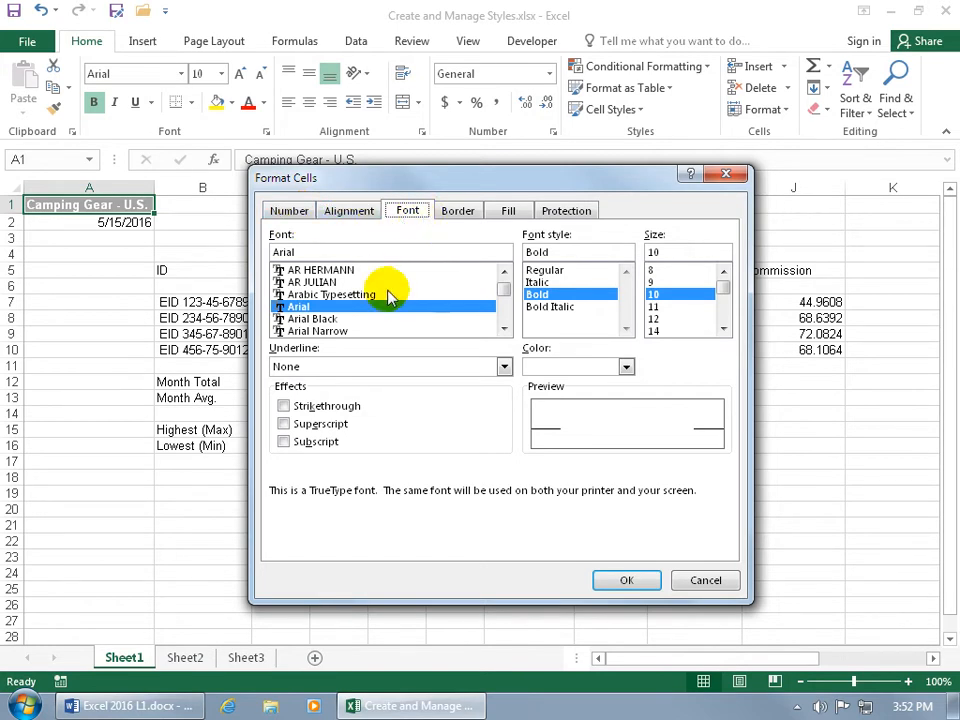
mouse_move(565, 300)
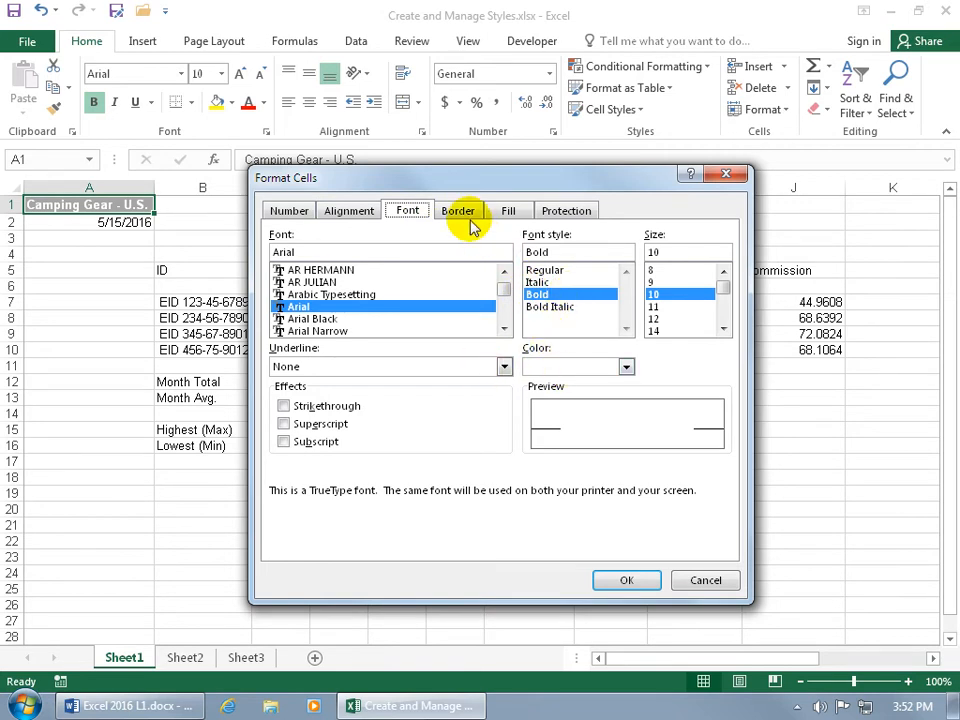
left_click(508, 210)
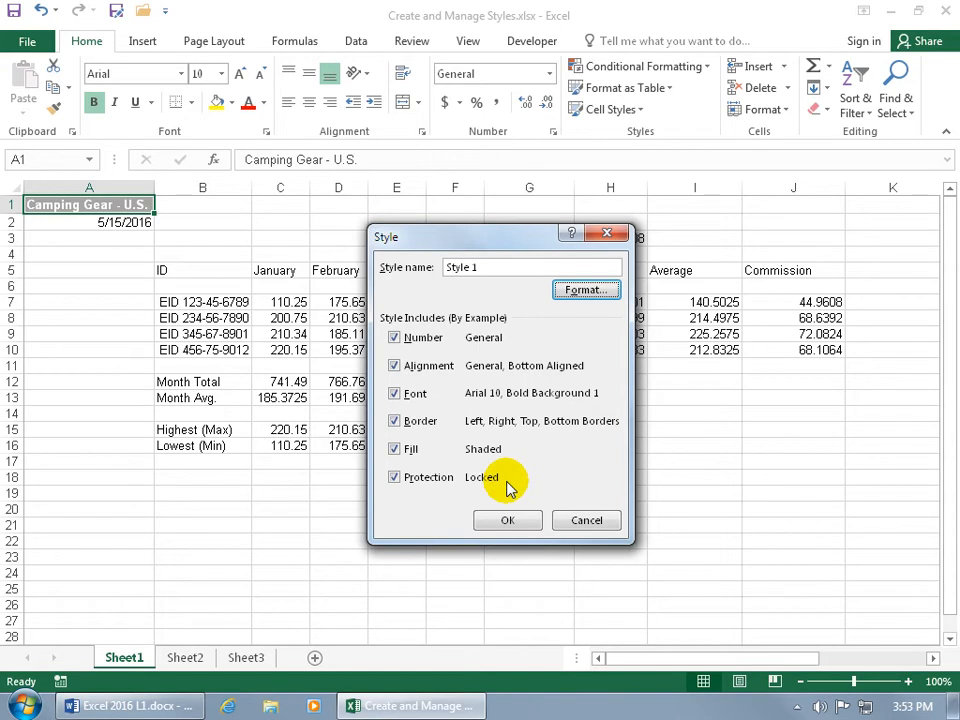
mouse_move(560, 380)
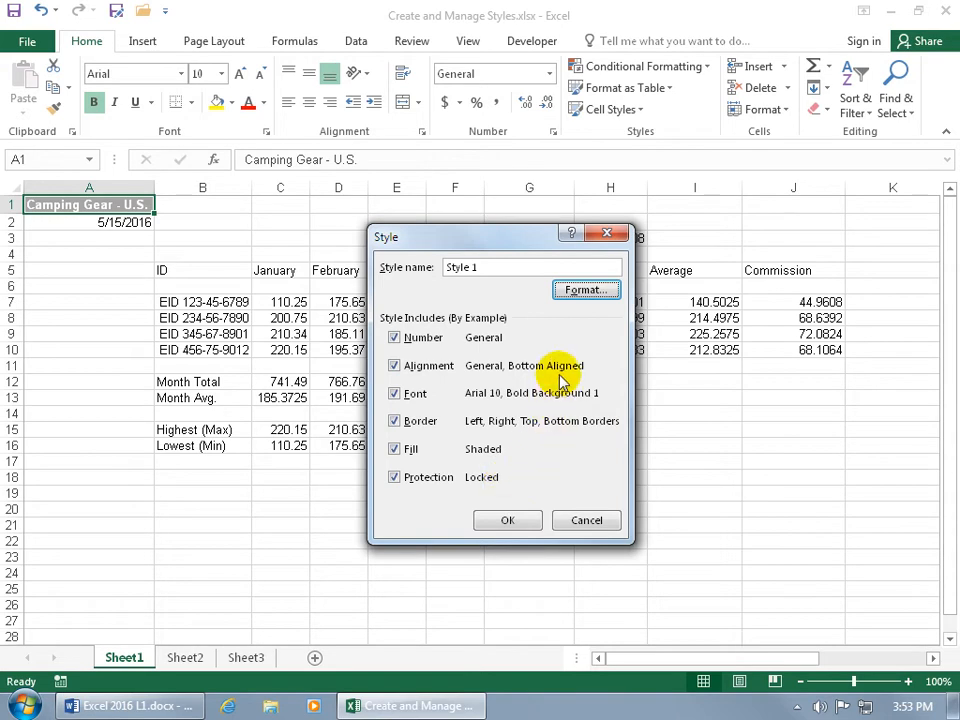
left_click(585, 520)
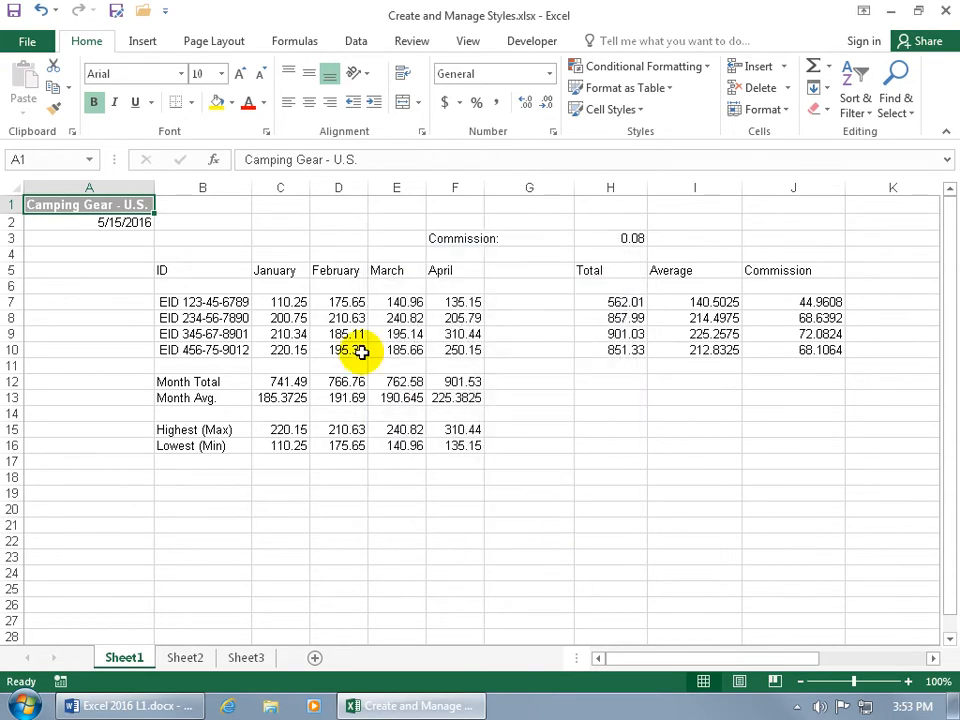
Step: Give the C5:F5 month headers a light orange fill and bold dark blue text
left_click_drag(274, 270, 455, 270)
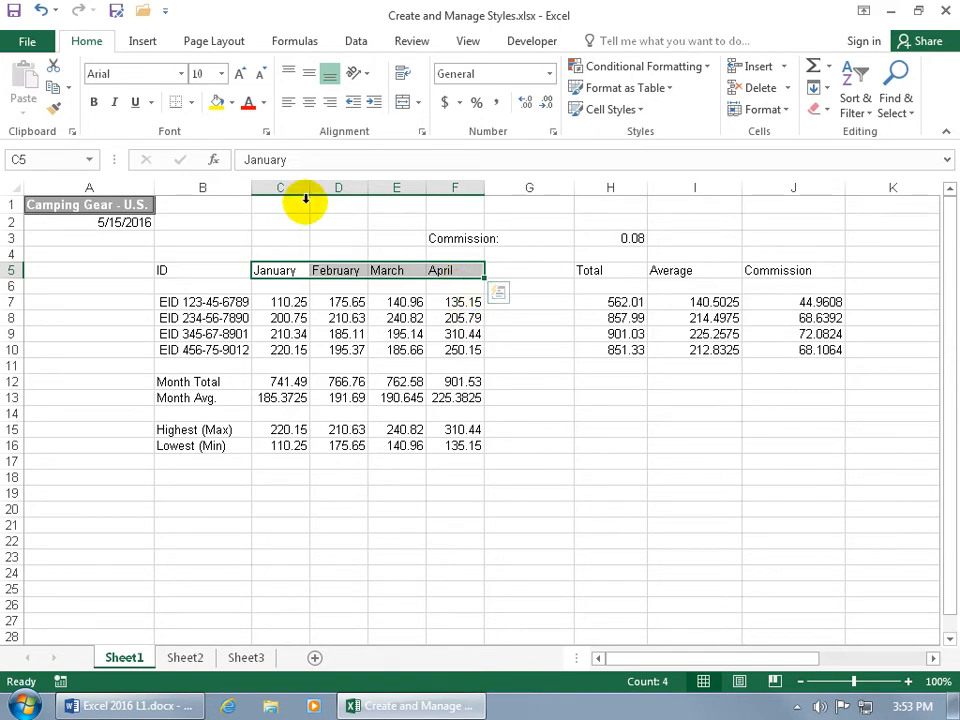
left_click(237, 103)
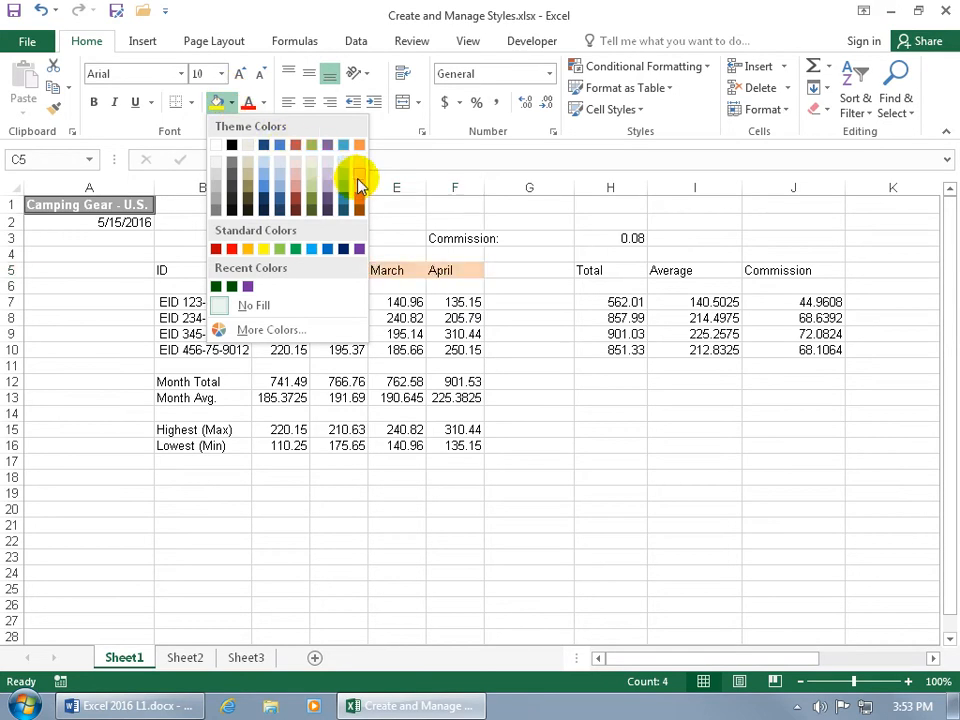
left_click(192, 102)
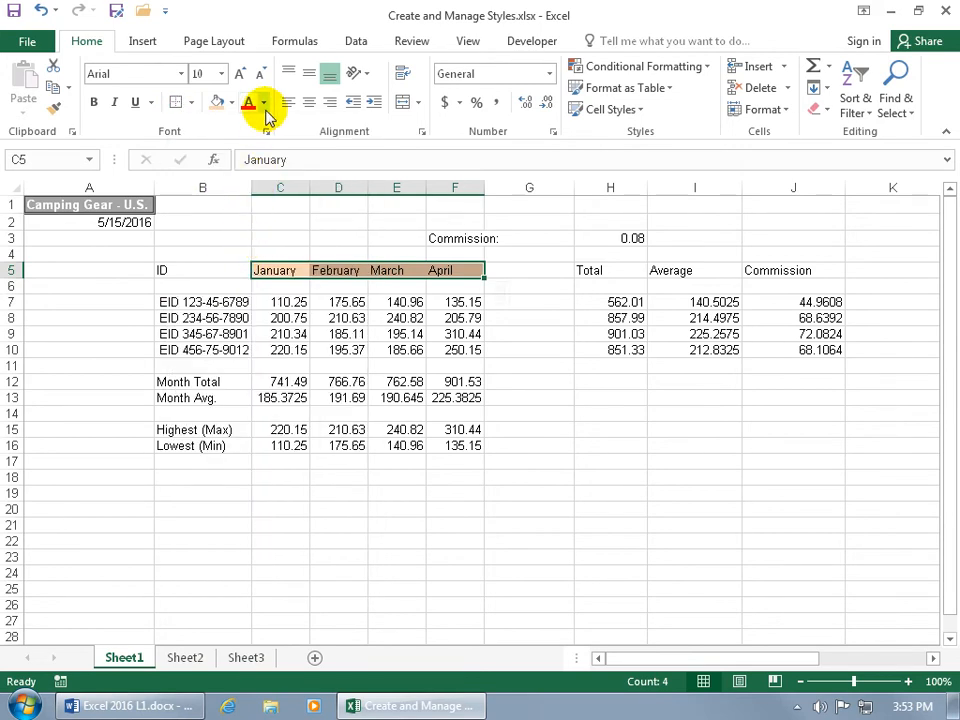
left_click(262, 103)
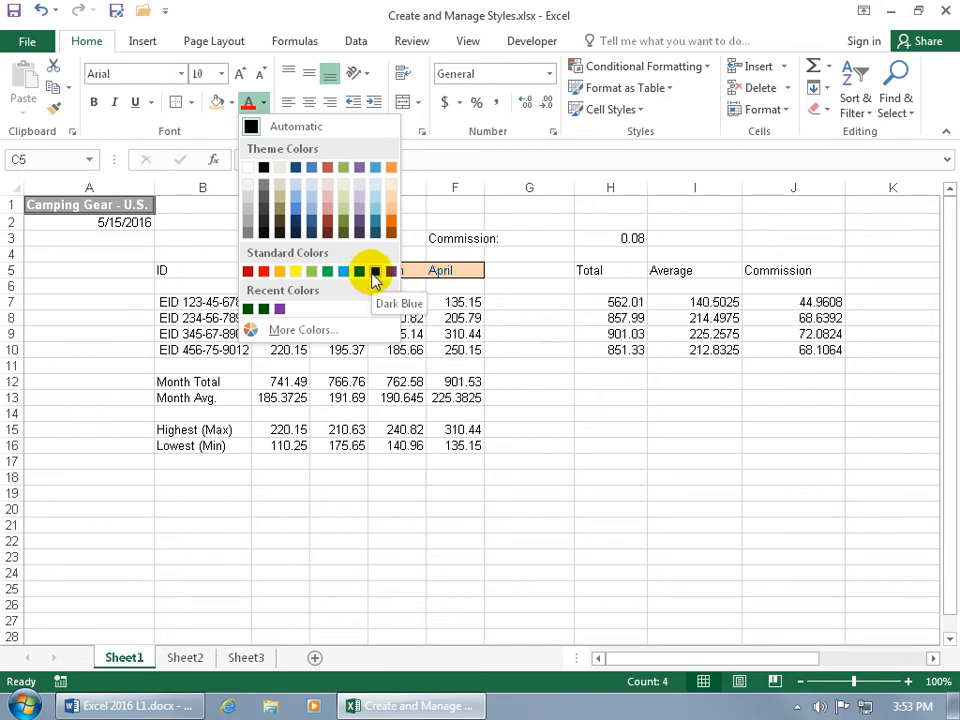
left_click(373, 271)
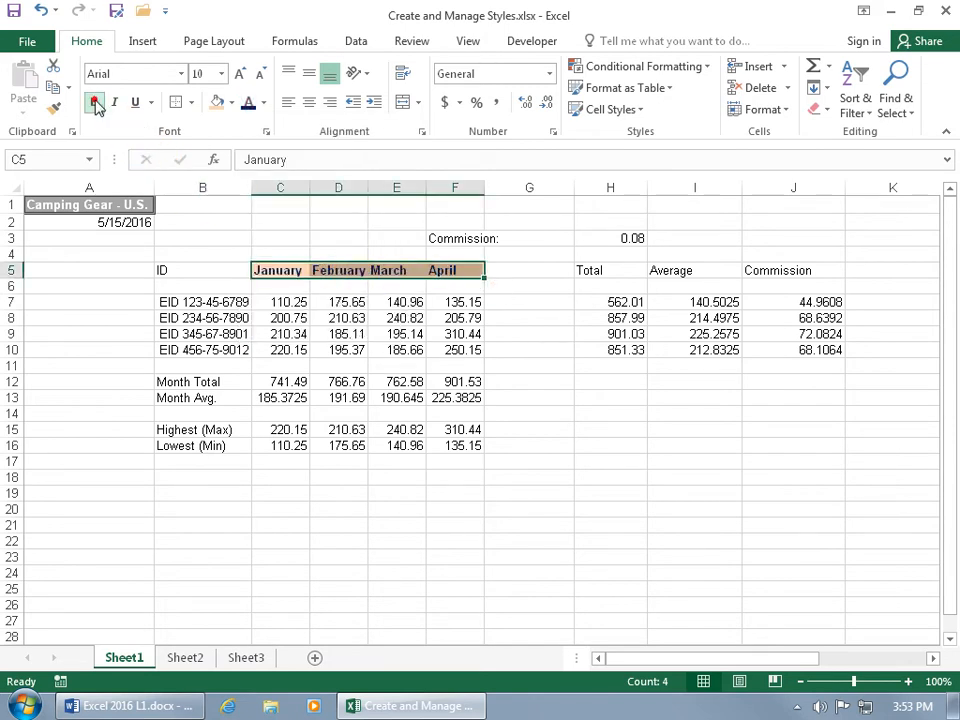
left_click(93, 103)
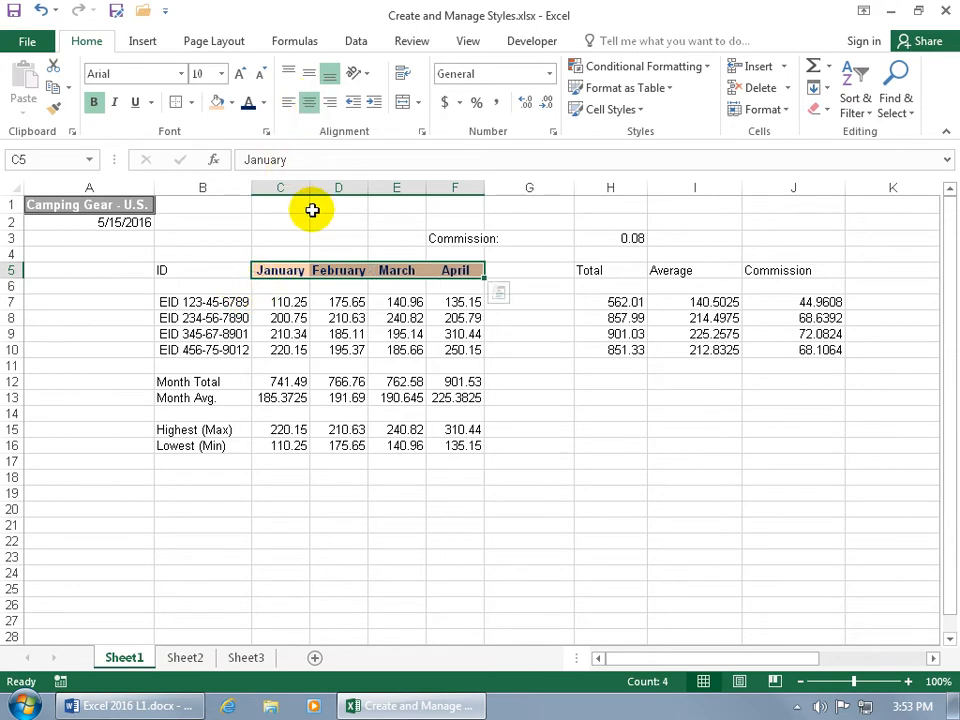
mouse_move(345, 270)
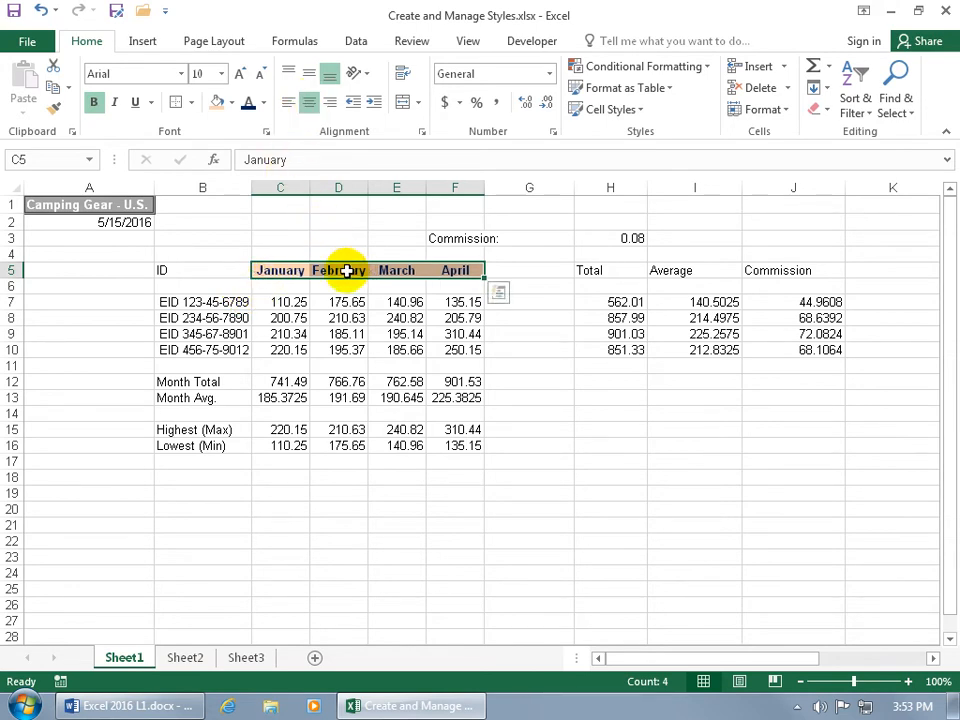
left_click(609, 109)
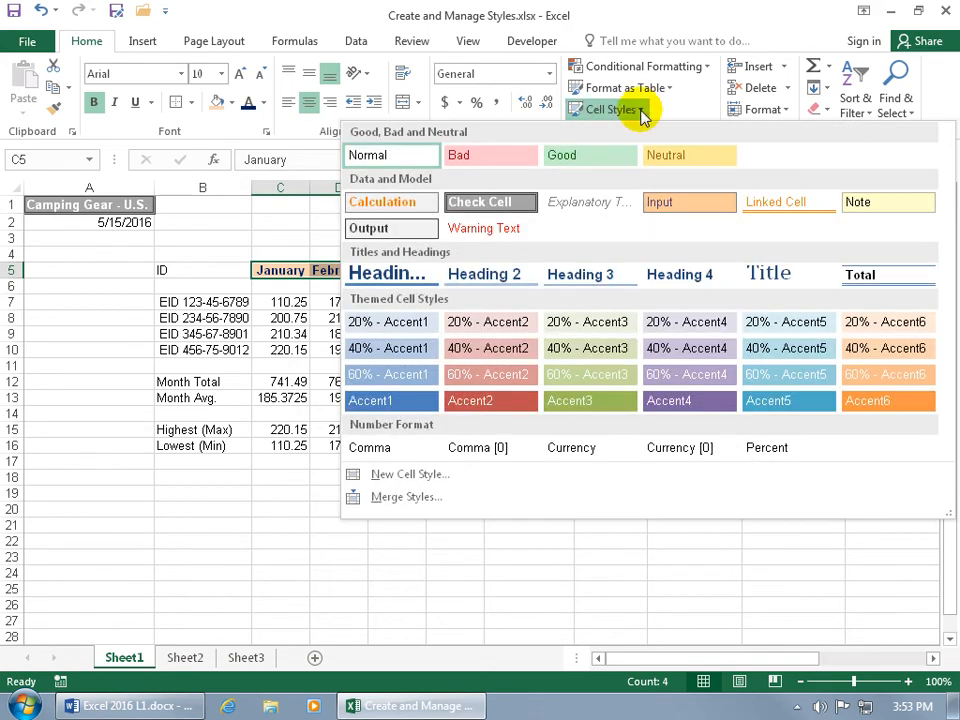
Step: Save the C5:F5 header formatting as a new cell style named 'Fun Style'
left_click(410, 474)
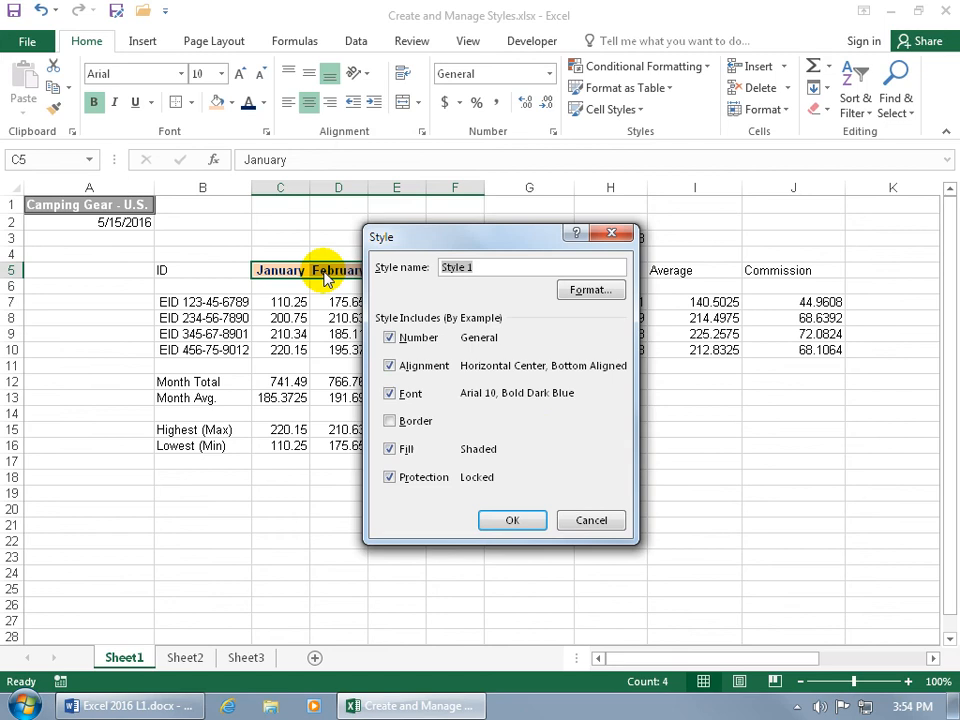
mouse_move(440, 375)
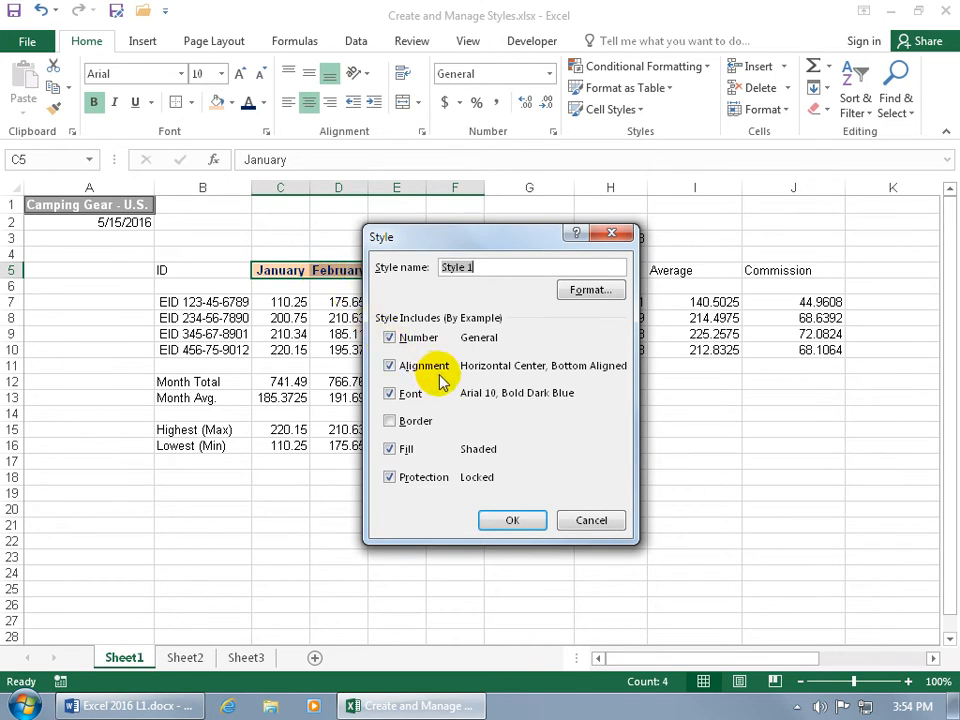
left_click(590, 289)
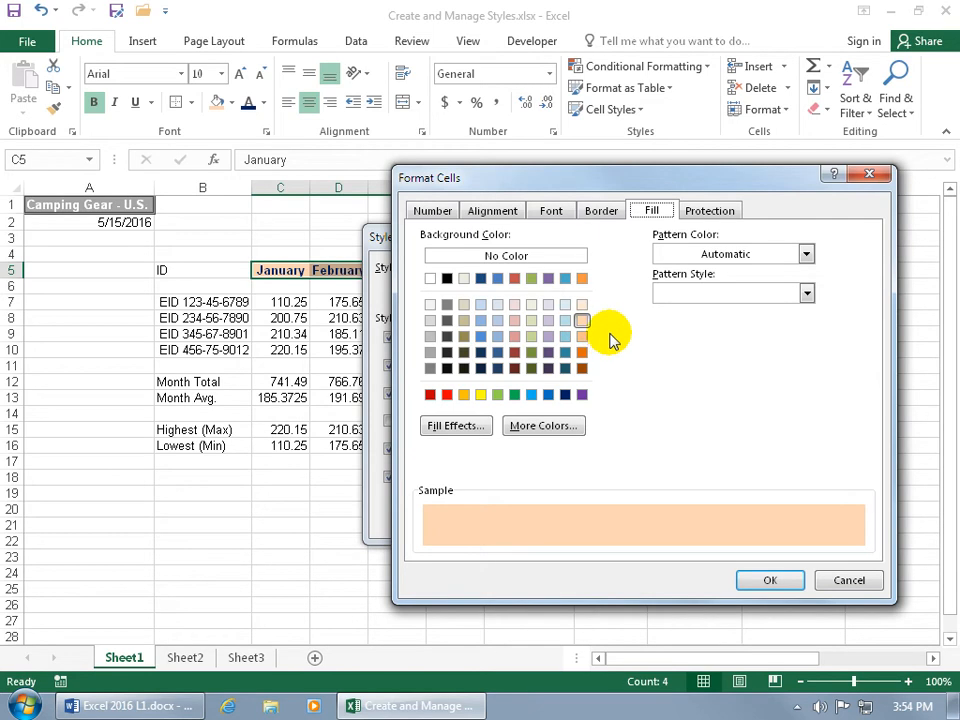
left_click(769, 580)
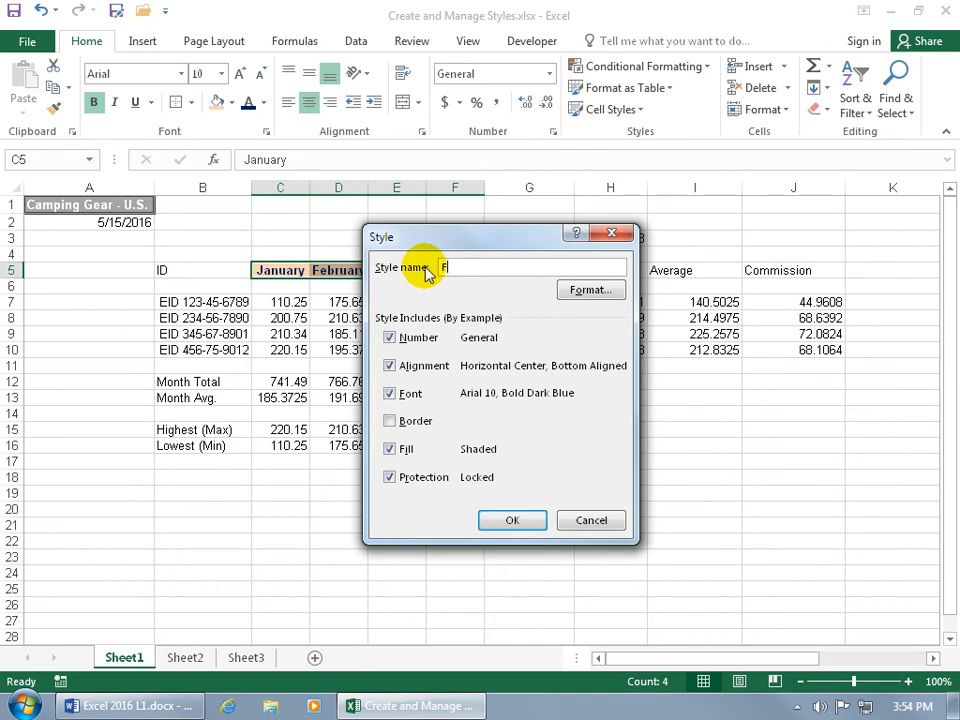
type("Fun Style")
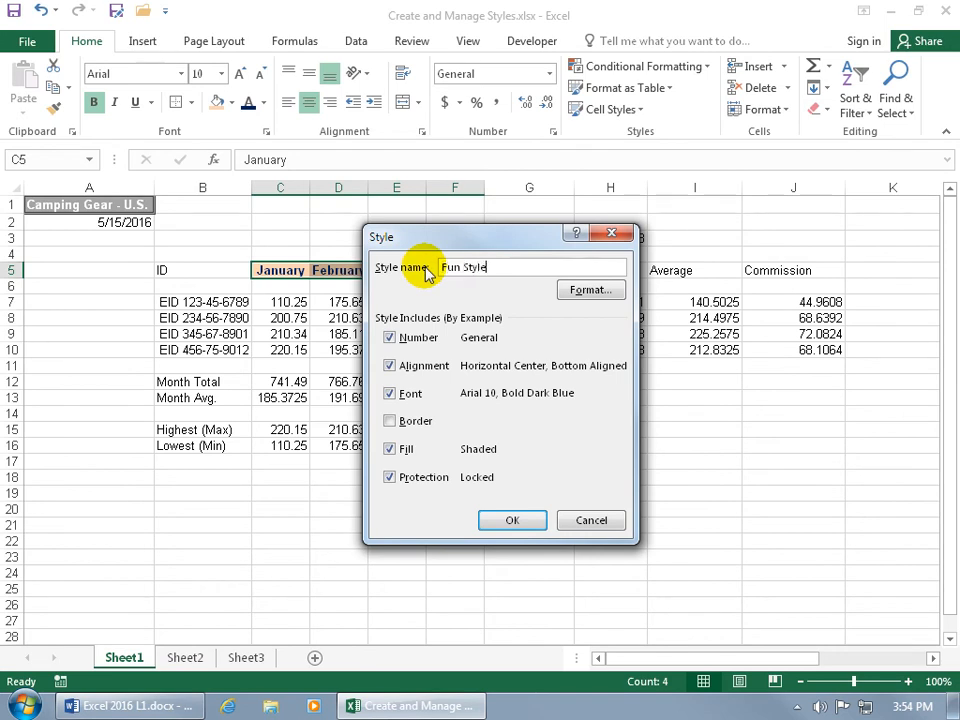
left_click(512, 520)
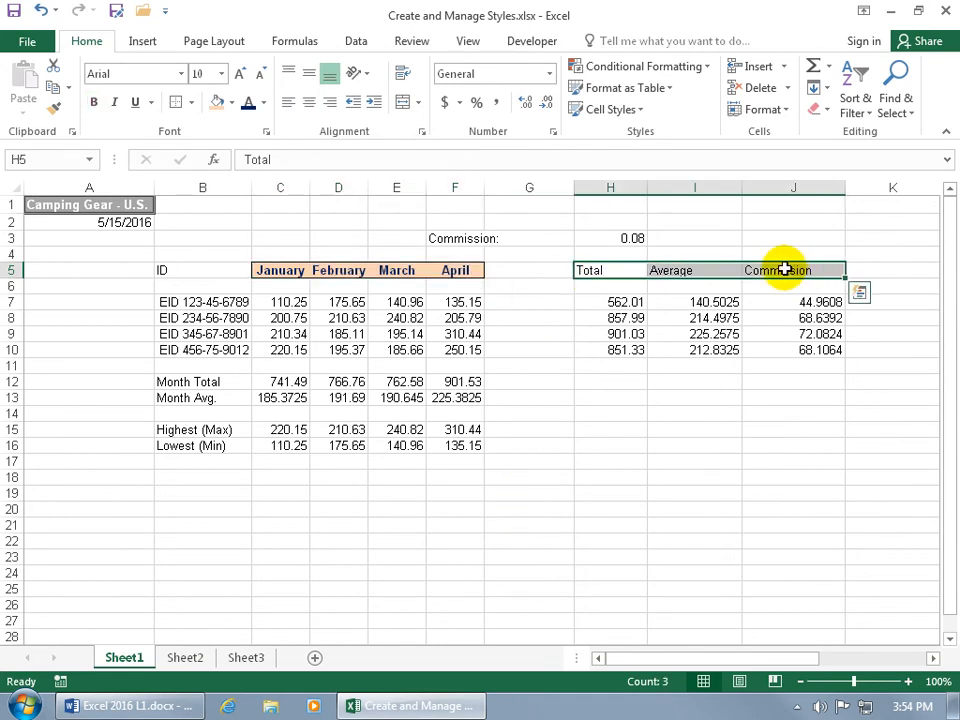
Step: Apply Fun Style to the Total, Average and Commission headers in H5:J5, then deselect
left_click(607, 109)
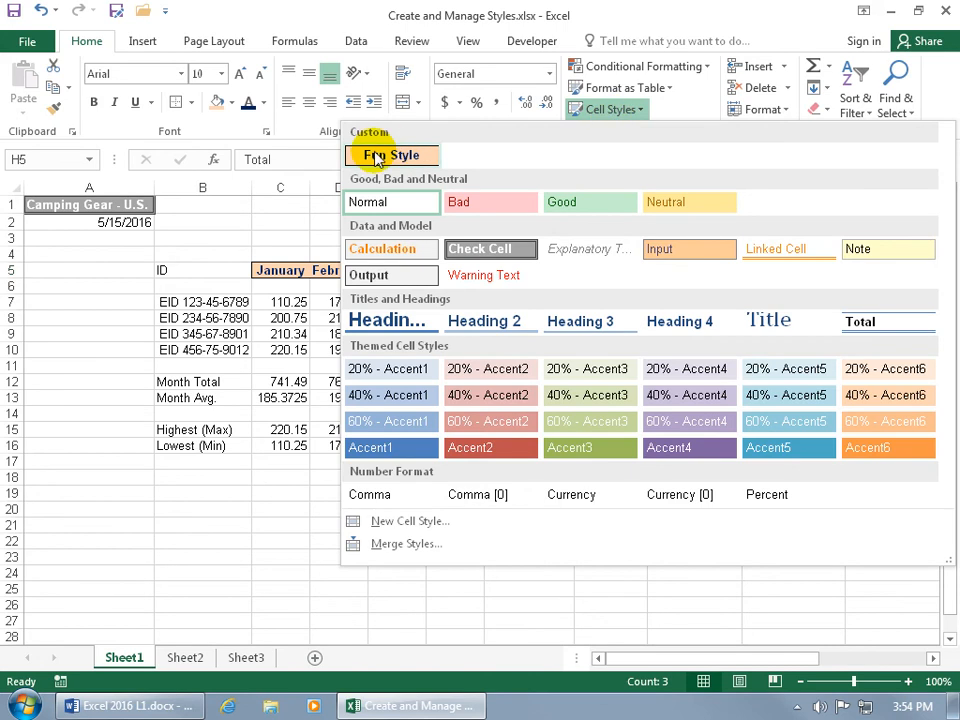
mouse_move(387, 160)
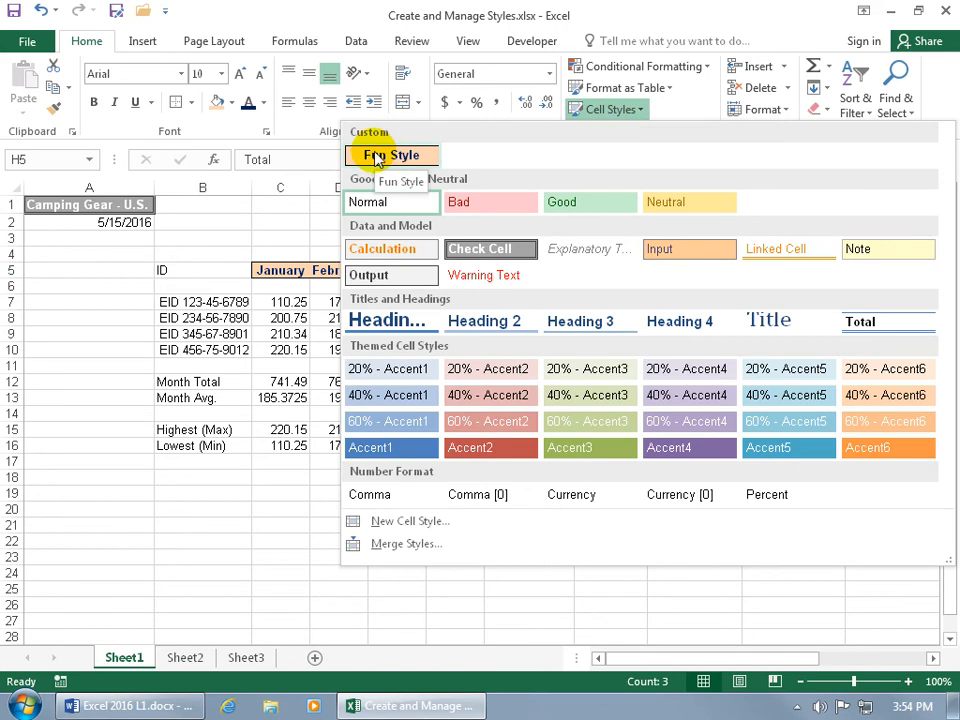
right_click(390, 155)
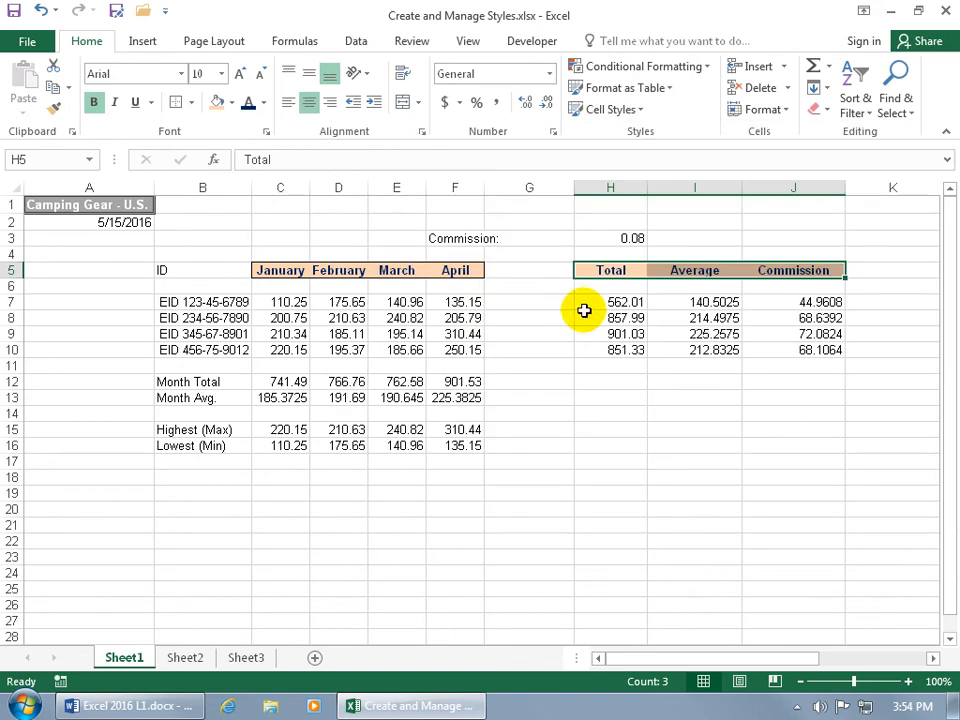
left_click(694, 318)
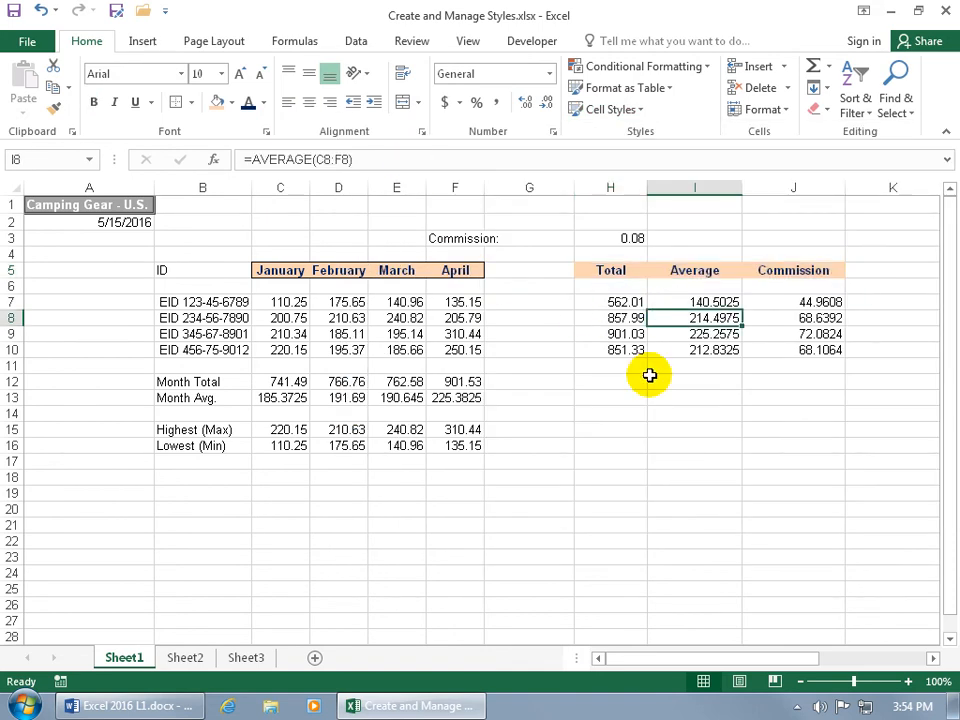
mouse_move(663, 350)
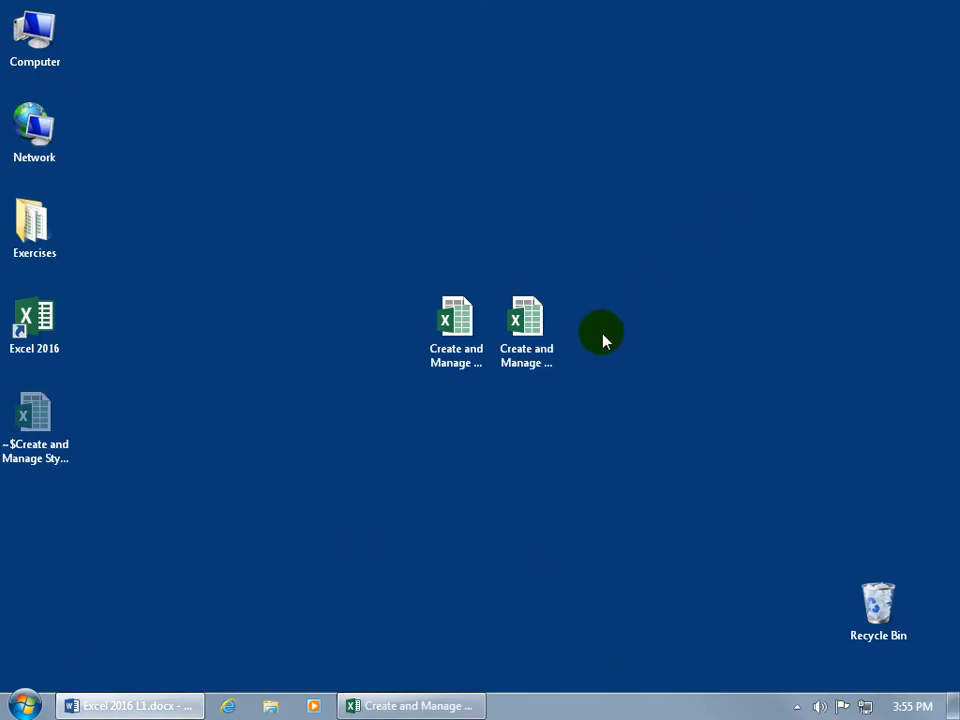
Step: Open Create and Manage Styles 2.xlsx from the desktop, then return to the original workbook
left_click(526, 325)
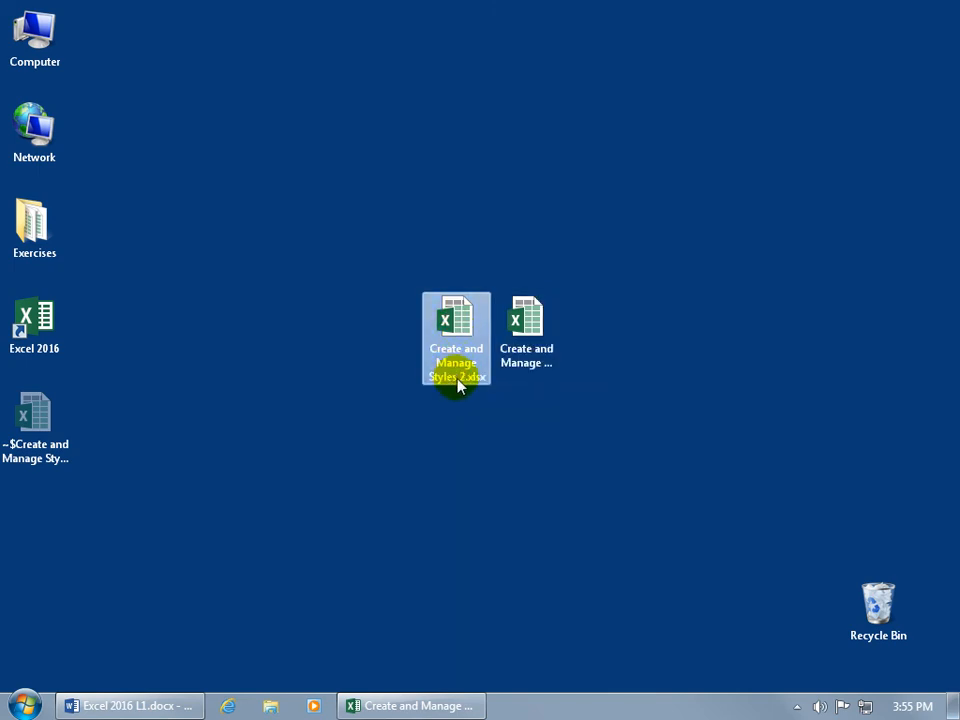
double_click(456, 330)
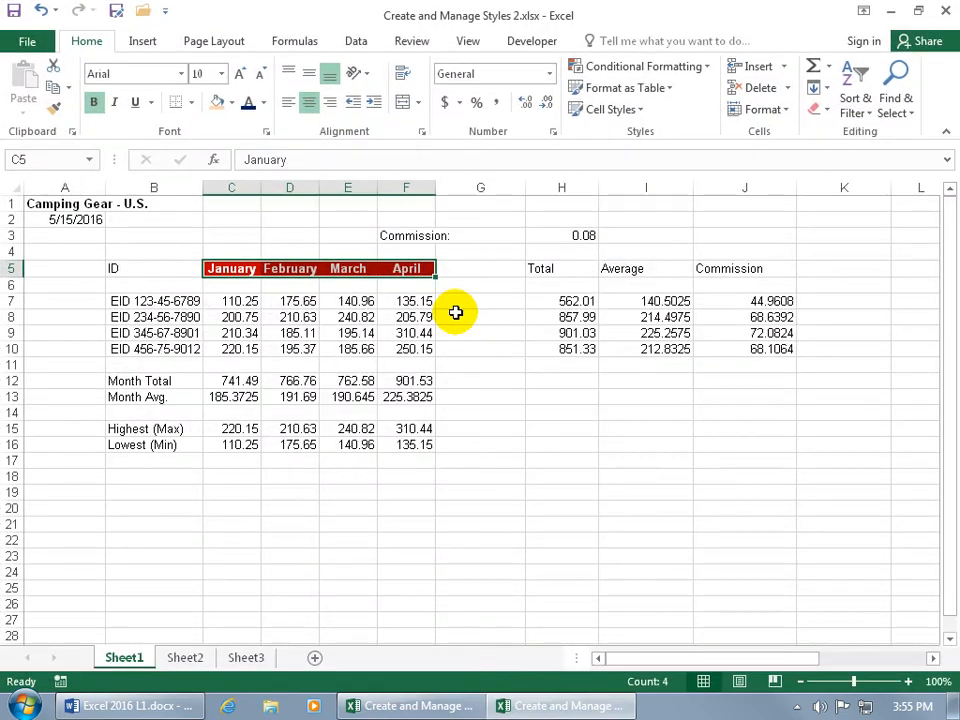
left_click(608, 109)
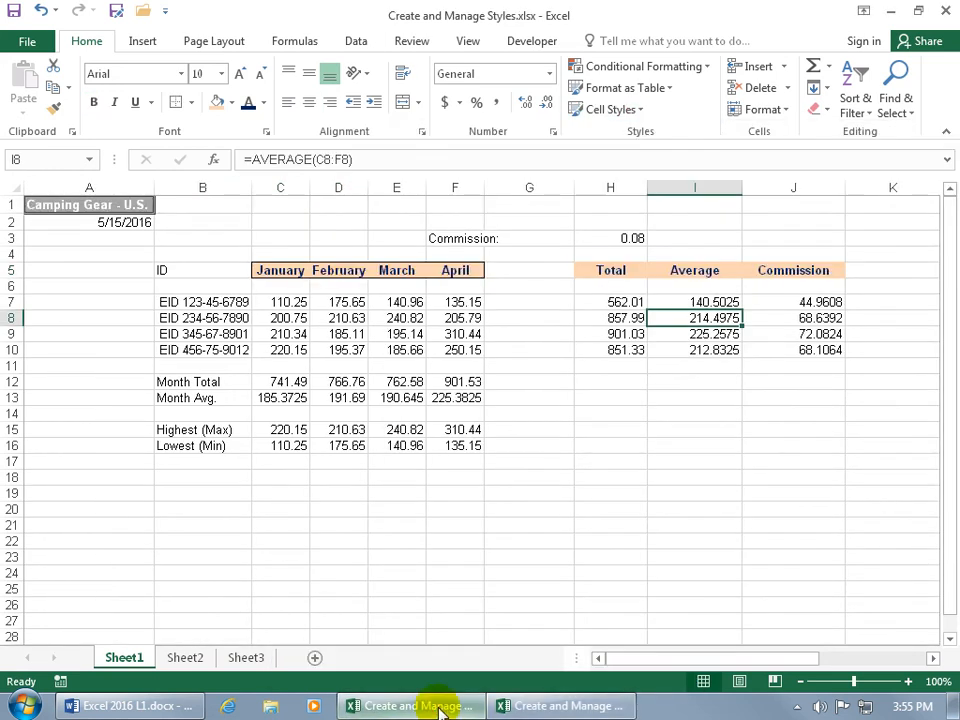
mouse_move(511, 321)
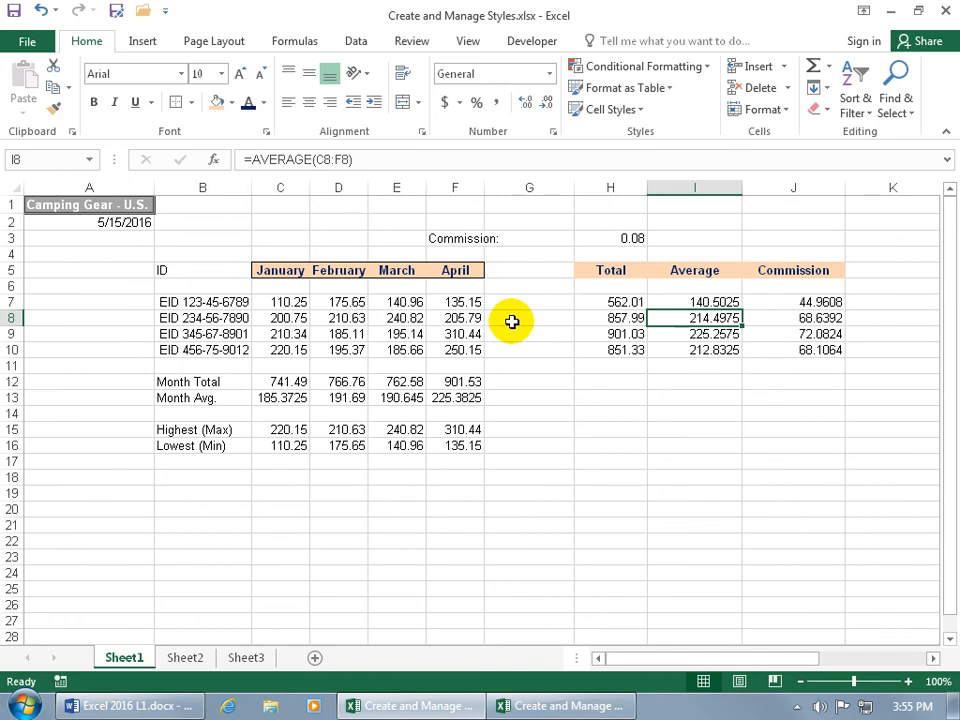
mouse_move(521, 293)
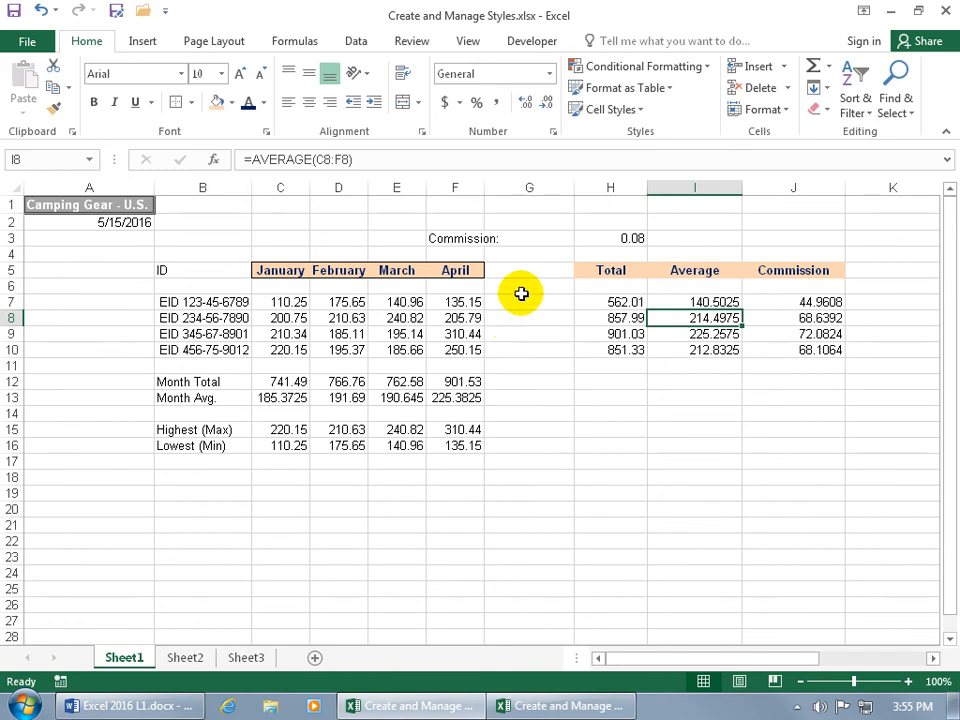
mouse_move(613, 109)
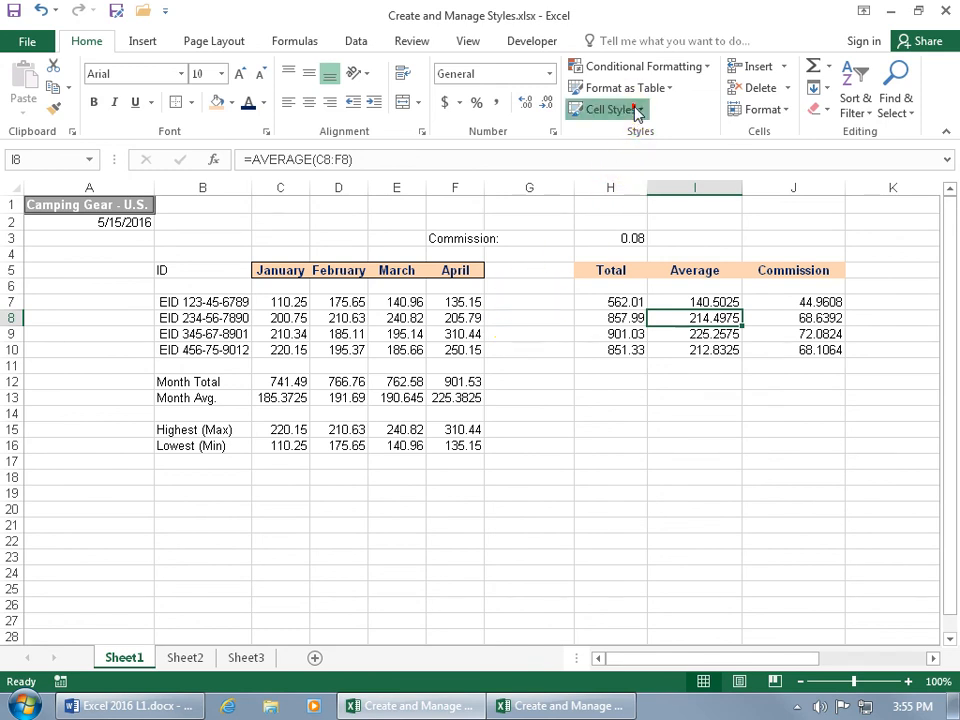
Step: Merge Create and Manage Styles 2.xlsx styles, accepting the same-named styles prompt
left_click(607, 109)
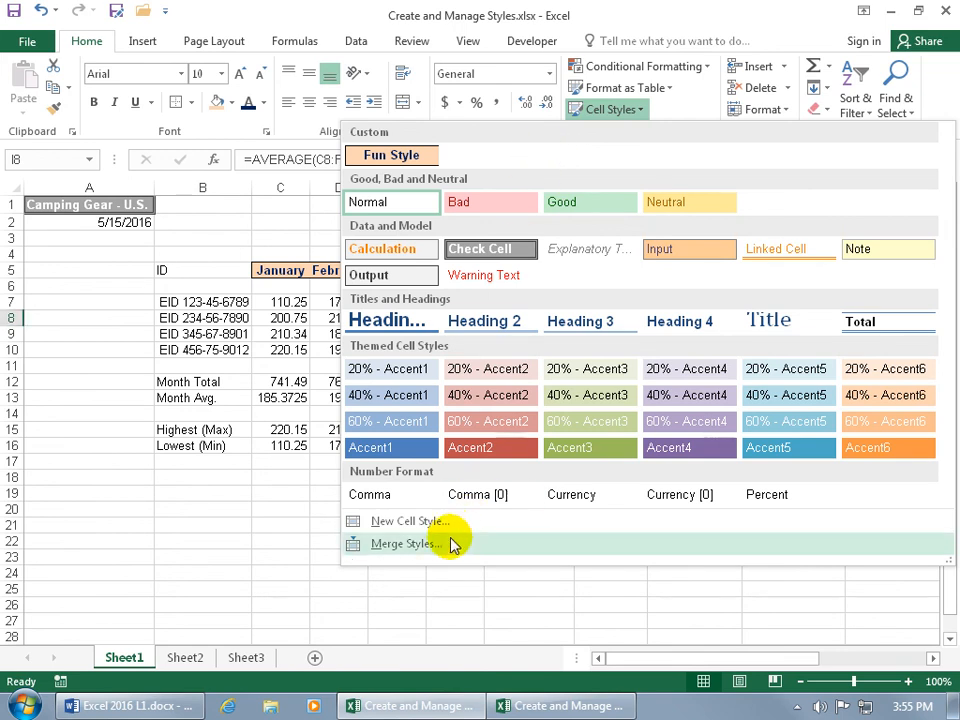
left_click(406, 543)
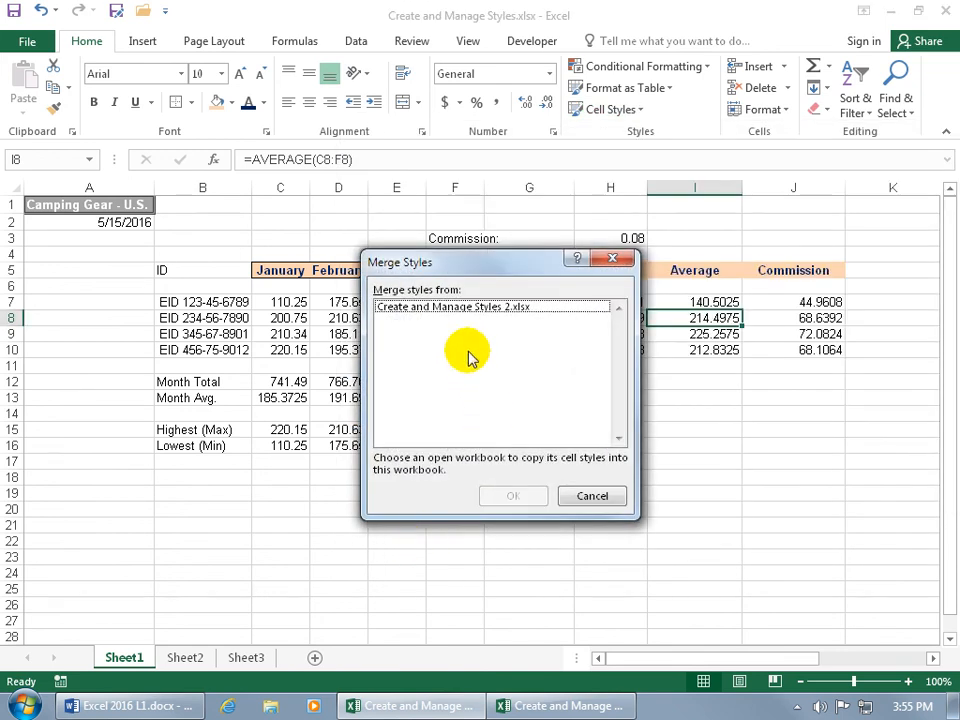
left_click(451, 306)
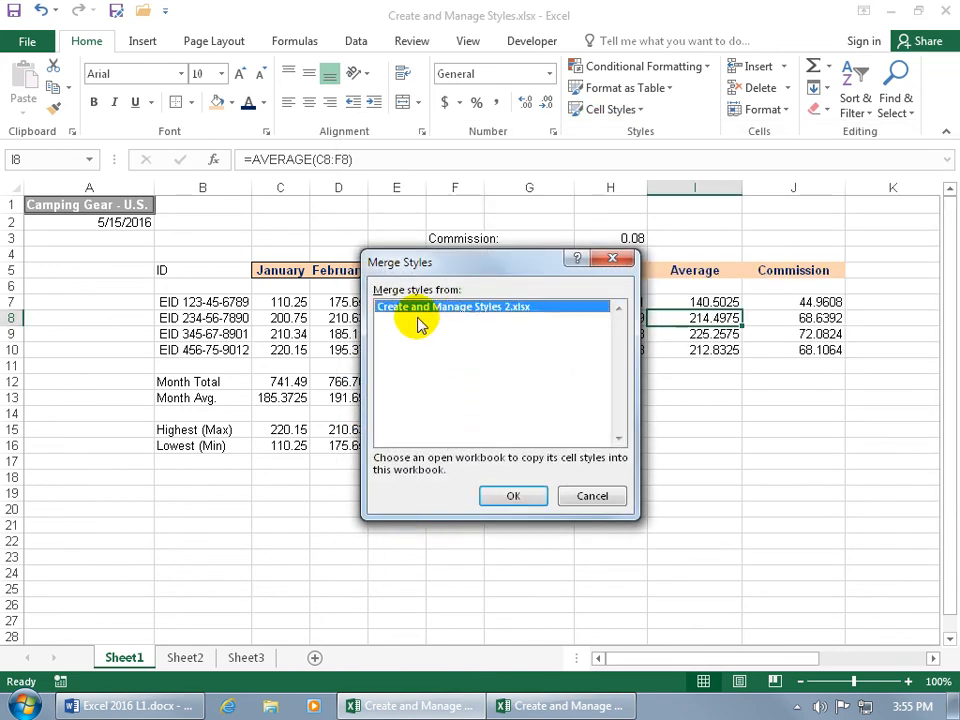
left_click(513, 496)
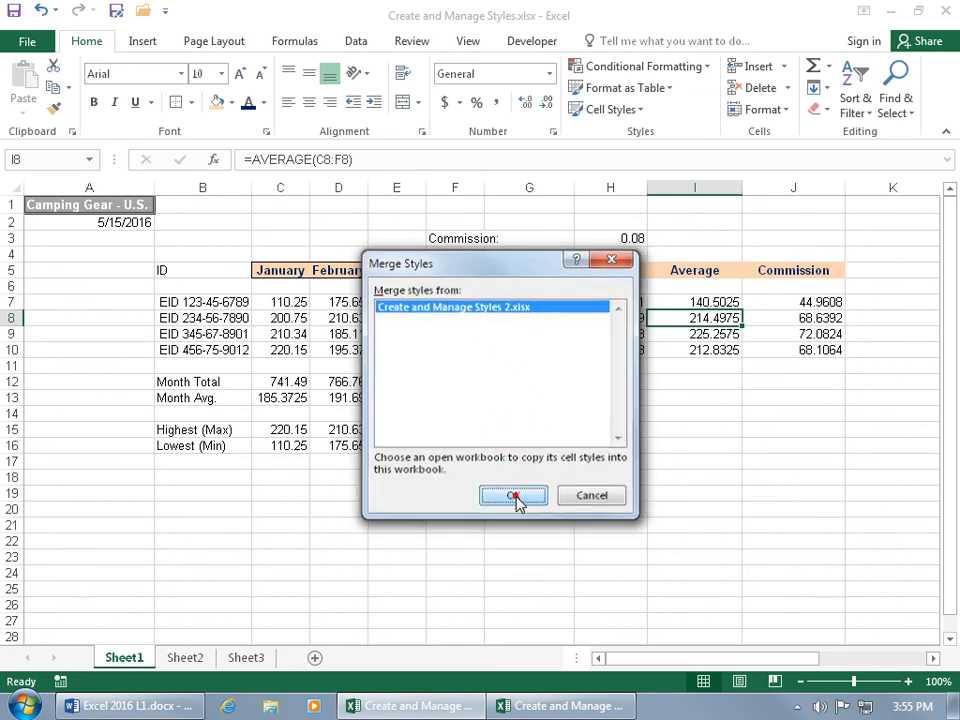
left_click(513, 495)
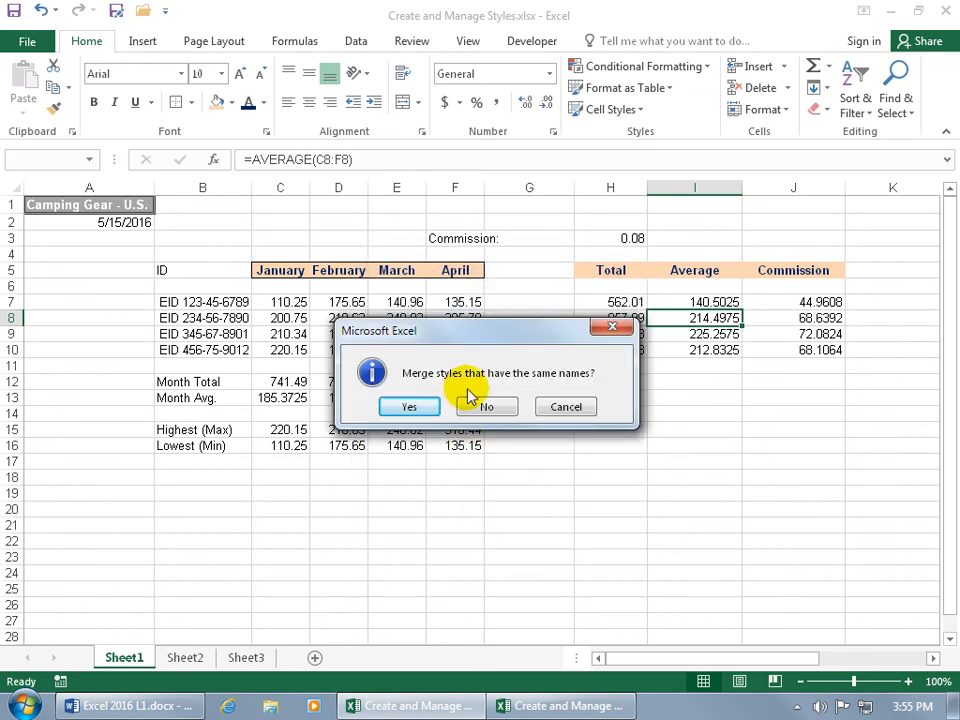
mouse_move(493, 390)
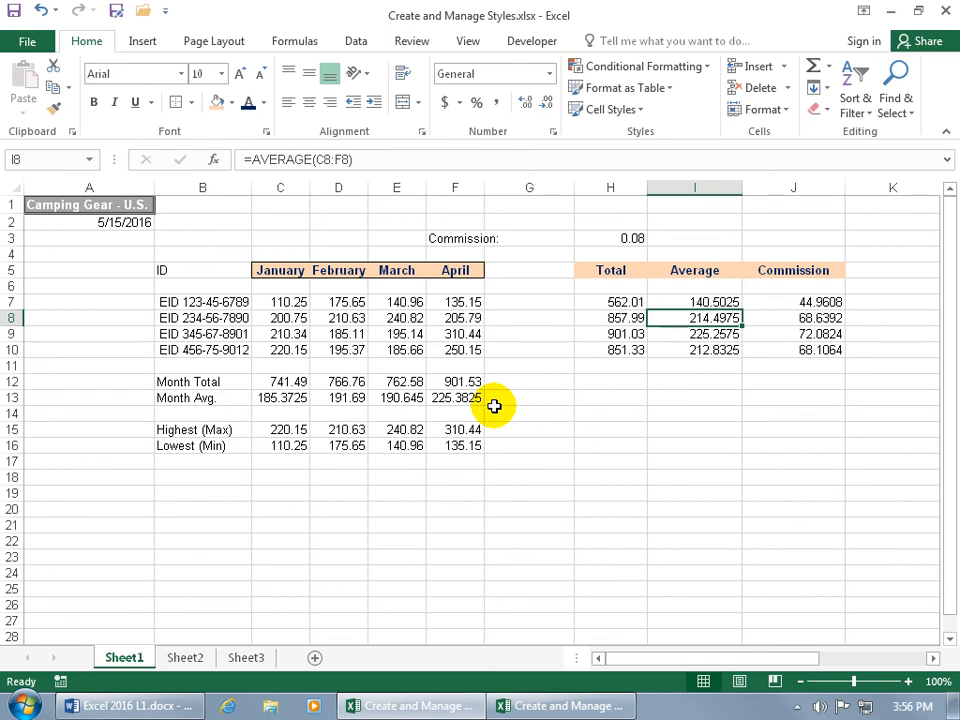
mouse_move(622, 108)
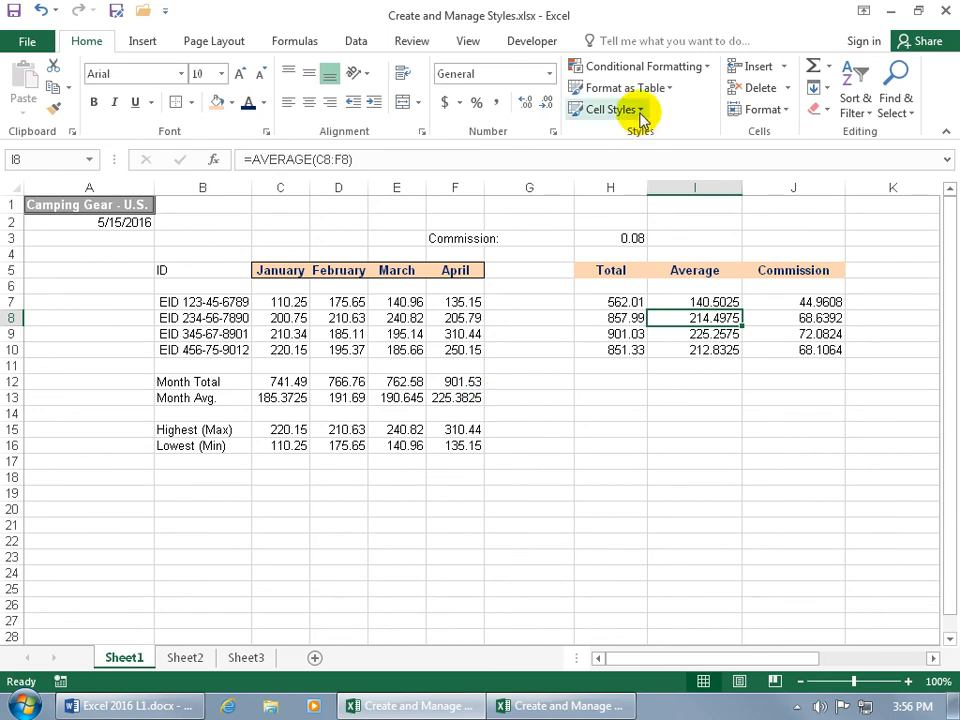
Step: Open the Cell Styles gallery to confirm Spiffy Style appears beside Fun Style
left_click(605, 109)
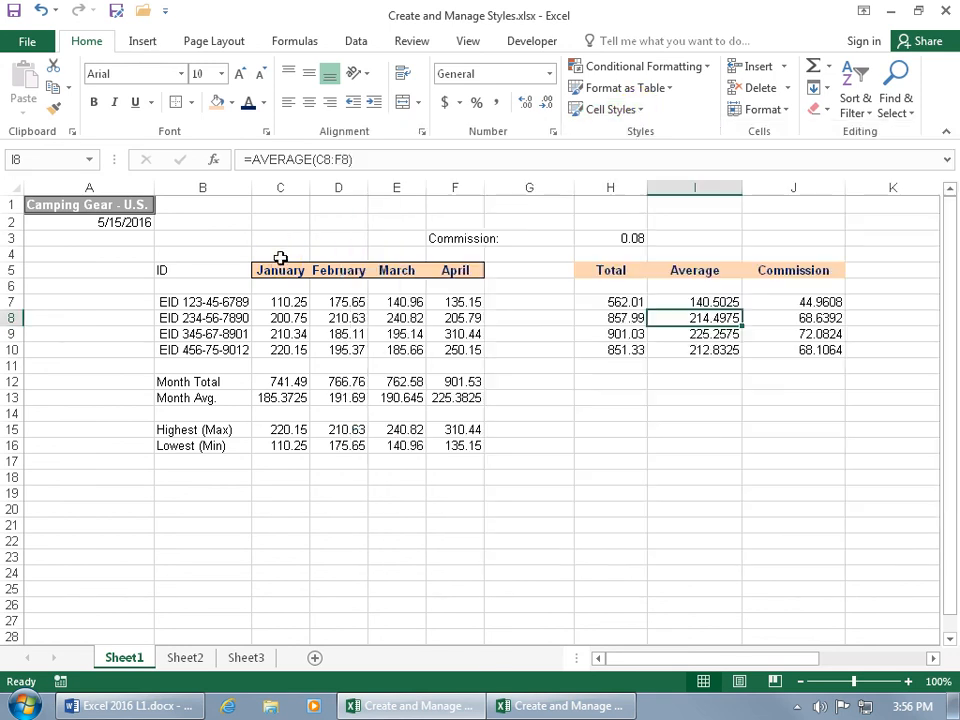
left_click(607, 109)
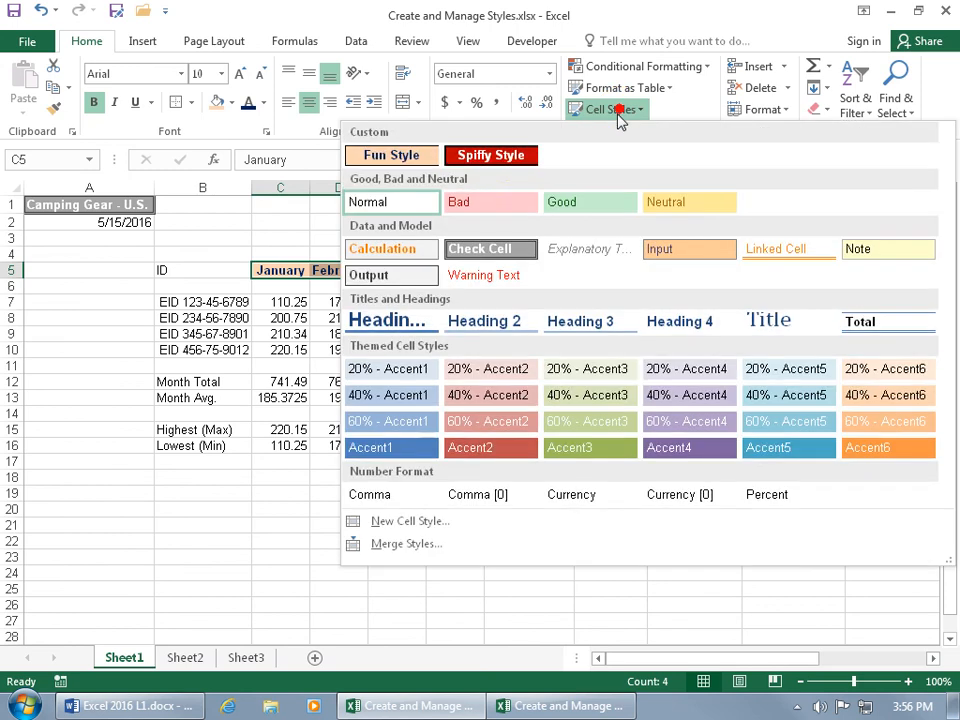